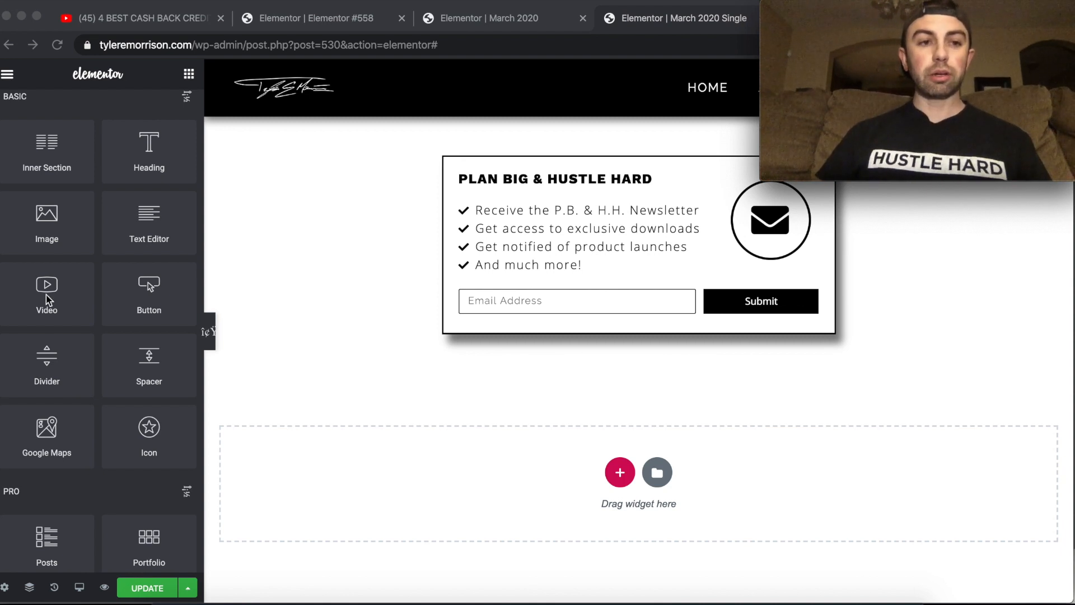
Add a single-column section below the signup box and inspect its empty column.
scroll("down", 3)
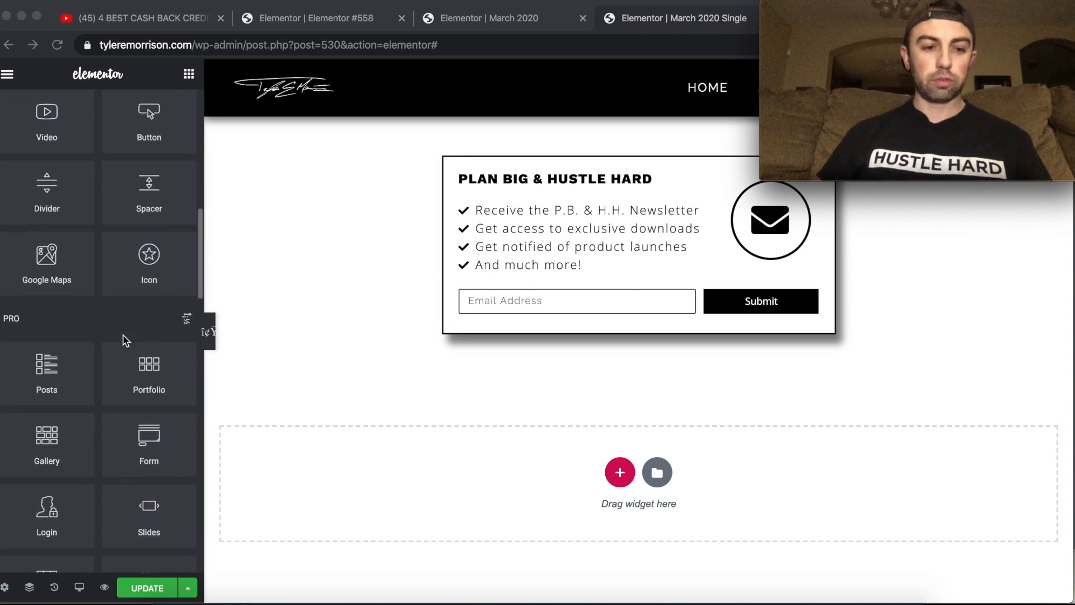
scroll("down", 3)
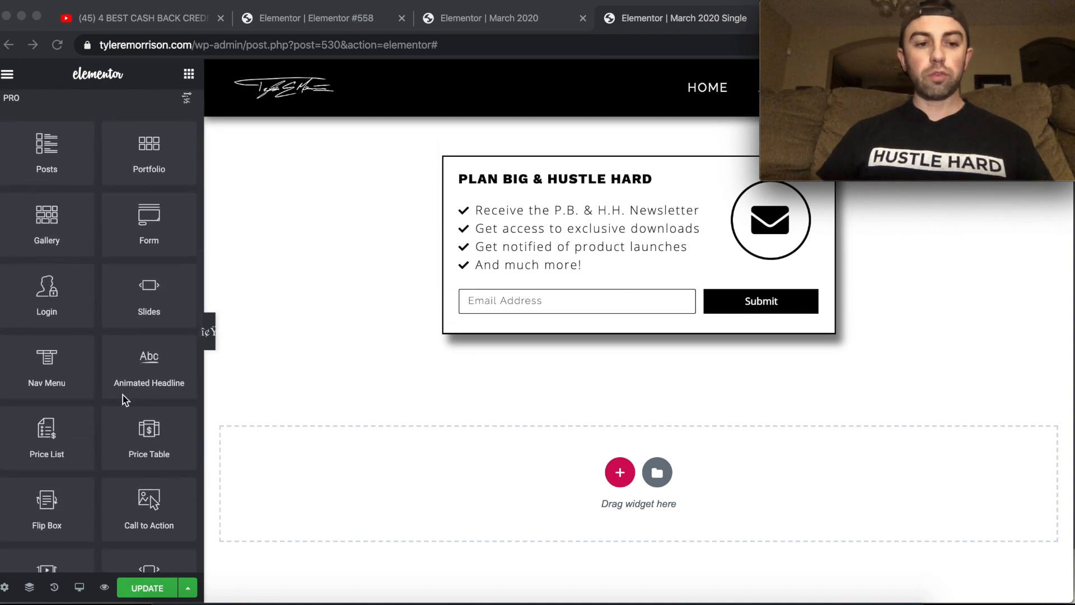
scroll("down", 3)
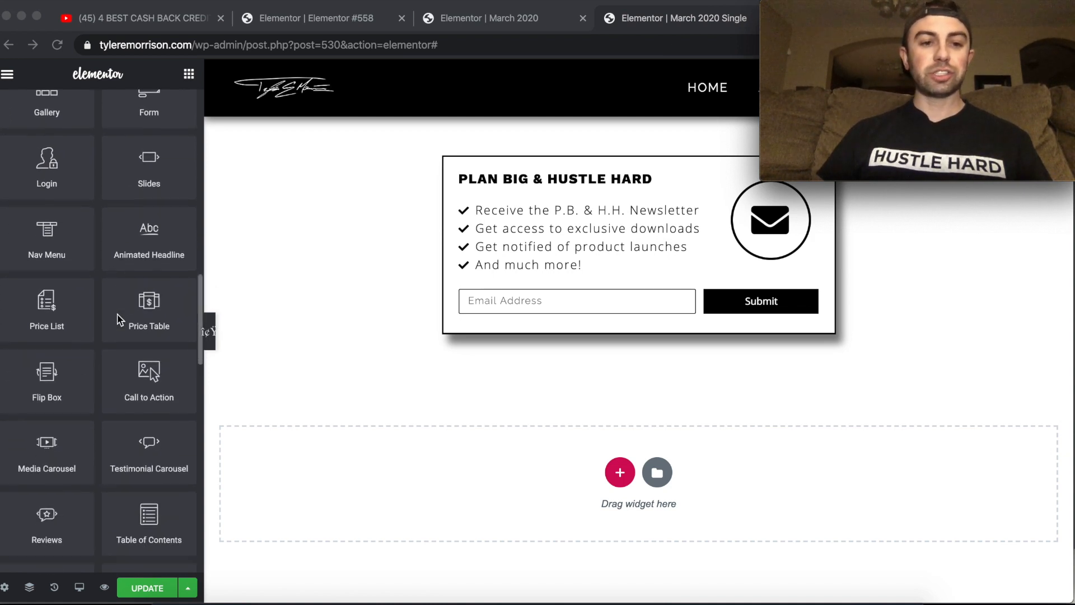
scroll("down", 3)
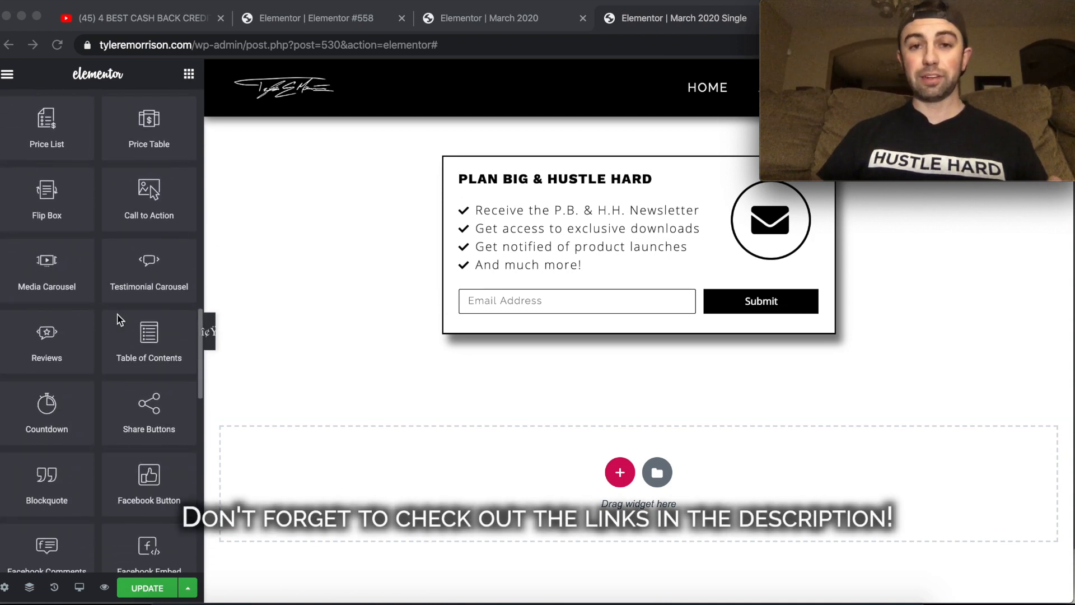
scroll("down", 3)
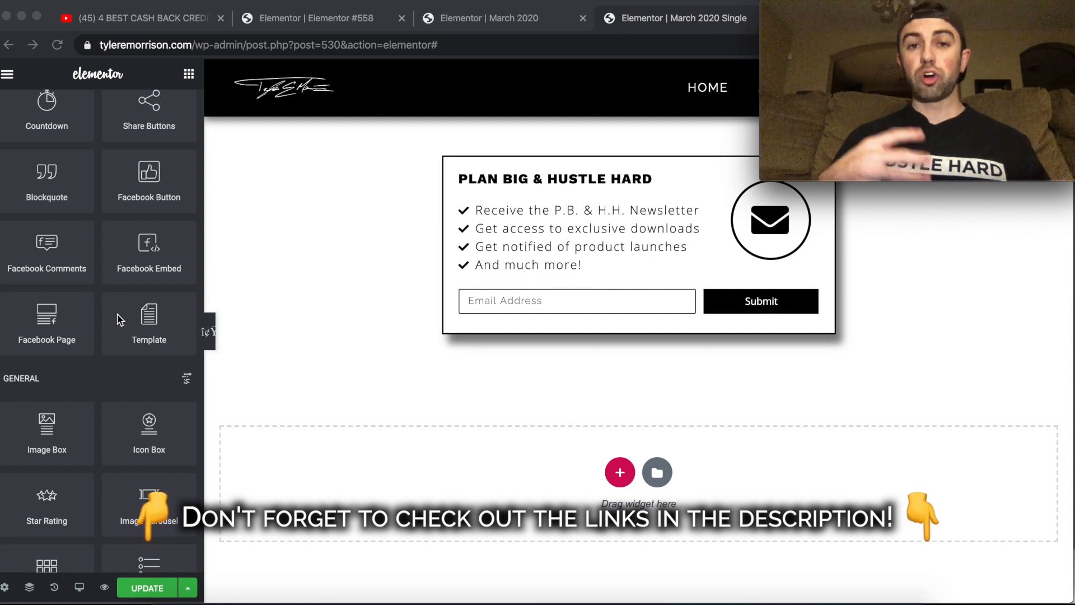
scroll("down", 3)
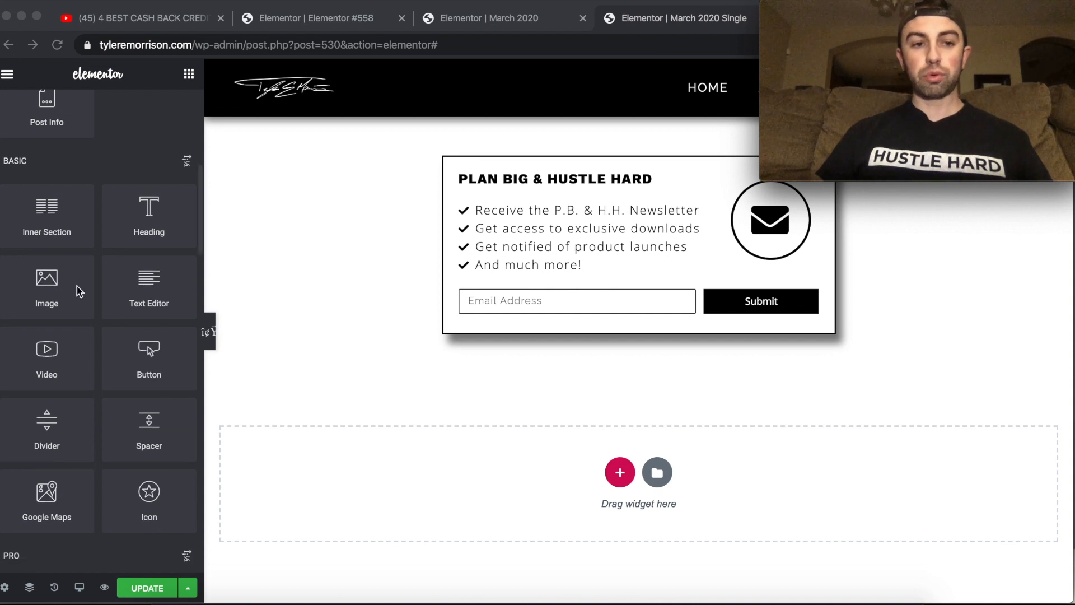
scroll("down", 3)
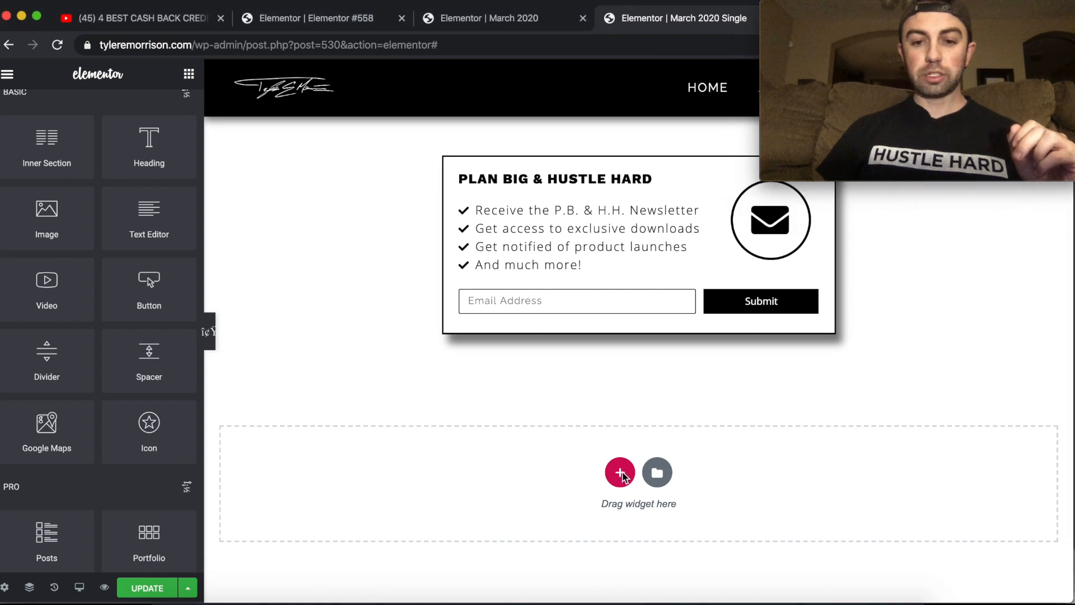
left_click(620, 472)
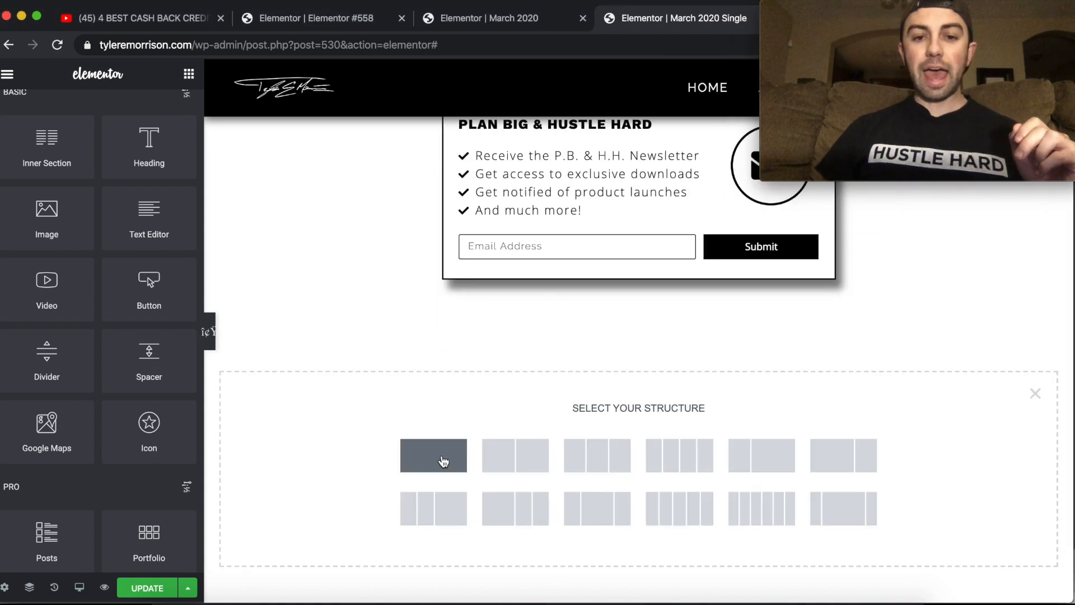
left_click(434, 456)
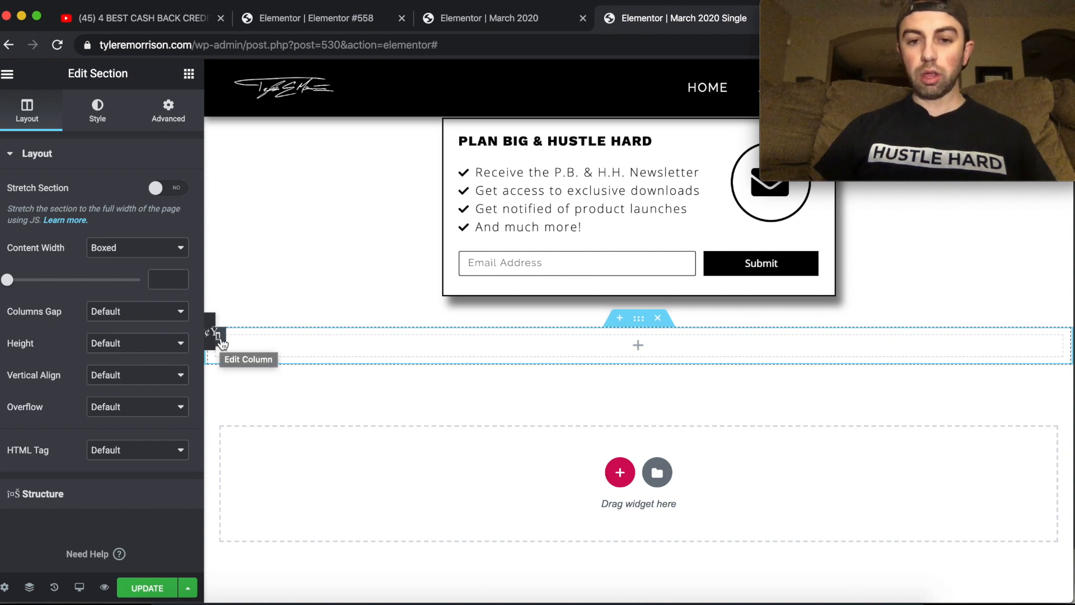
left_click(637, 471)
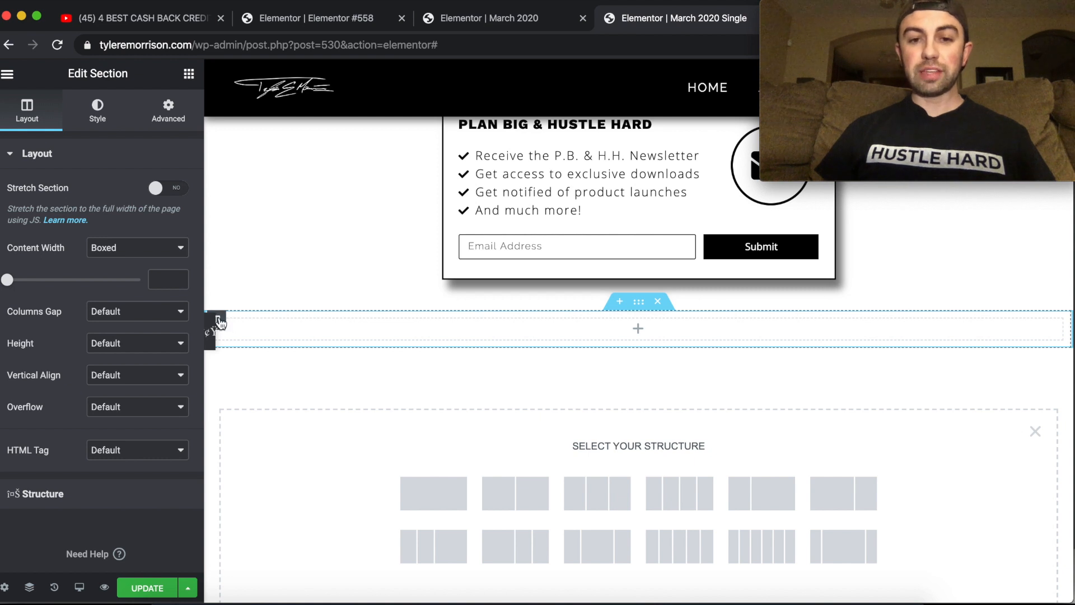
mouse_move(374, 330)
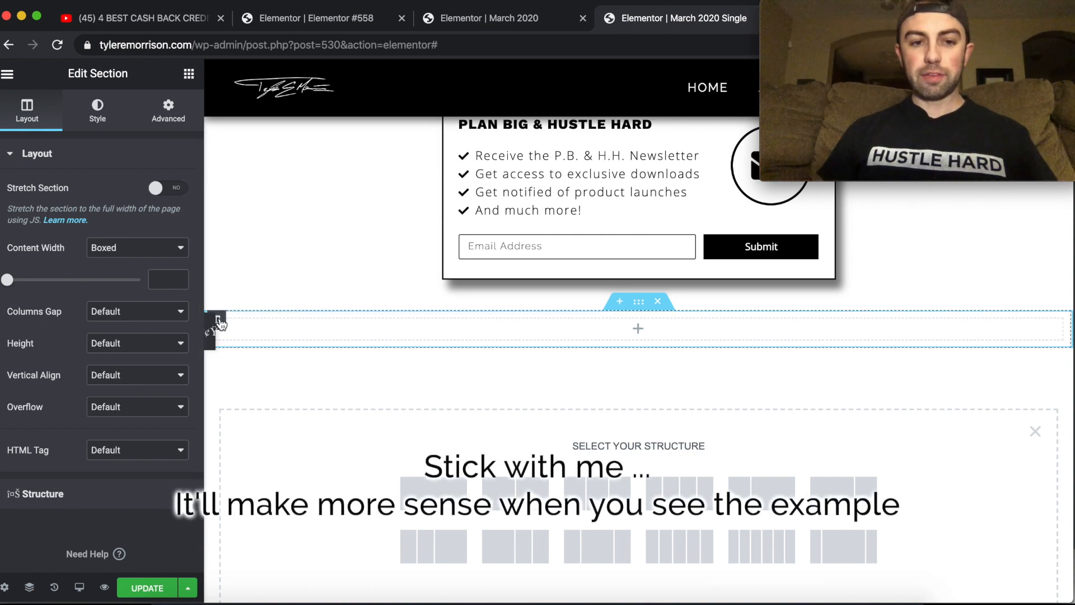
mouse_move(611, 327)
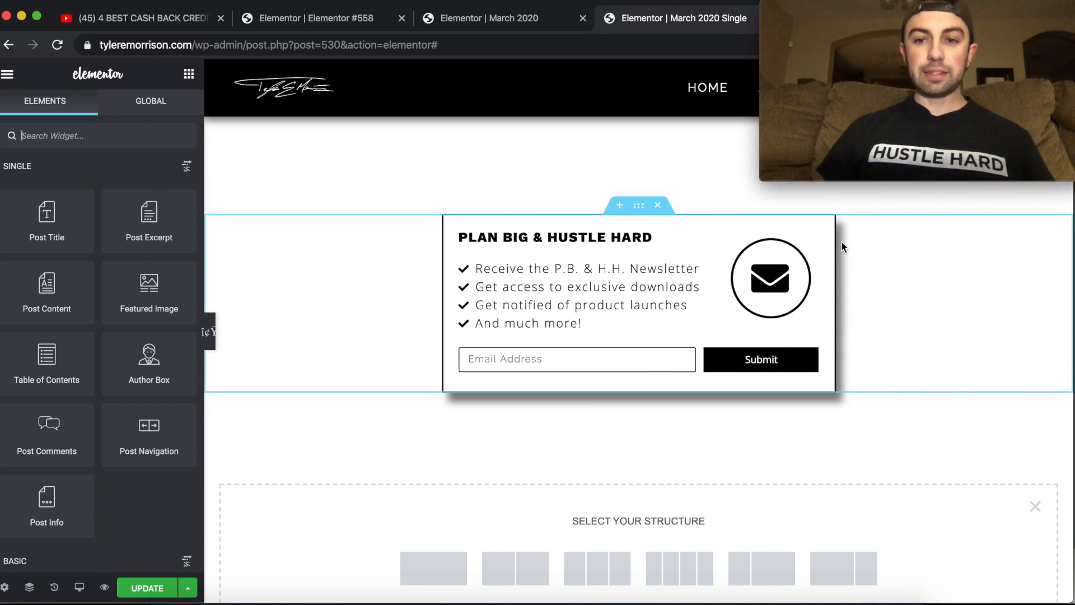
Add another single-column section from the structure picker.
scroll("down", 3)
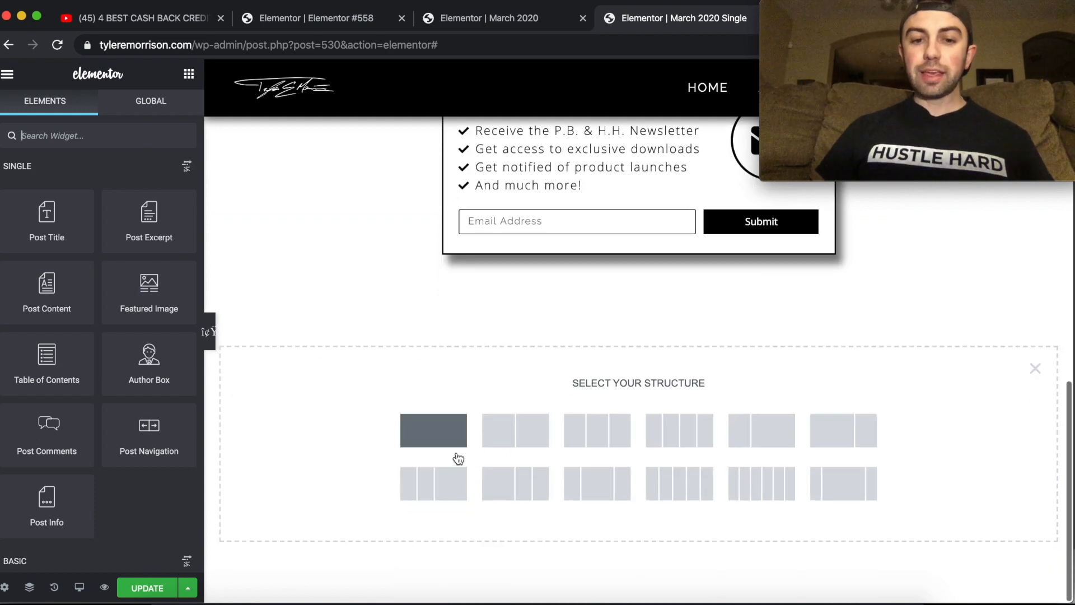
left_click(433, 430)
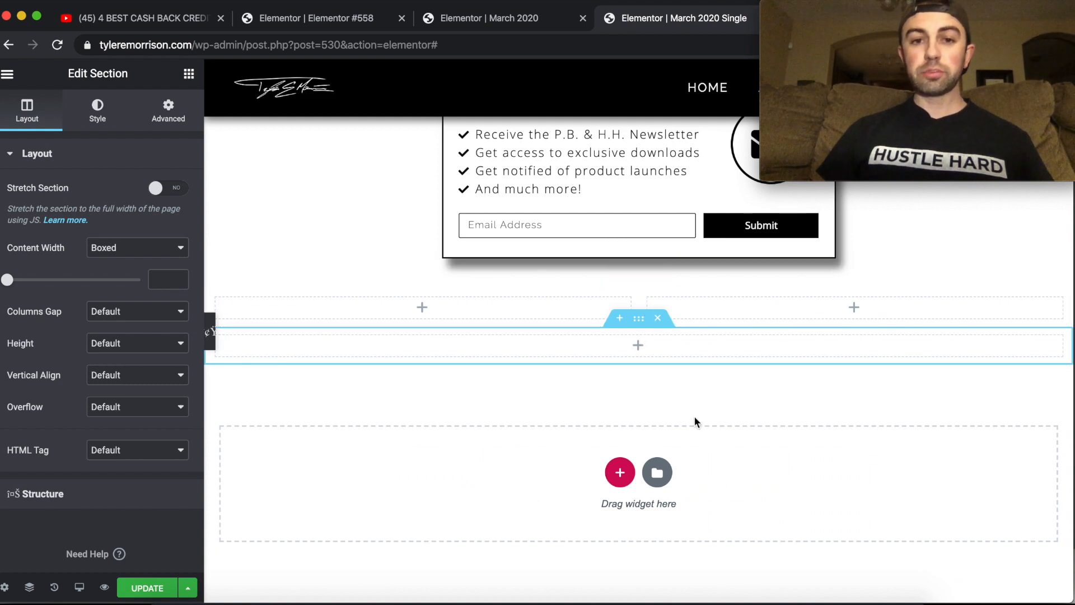
mouse_move(679, 400)
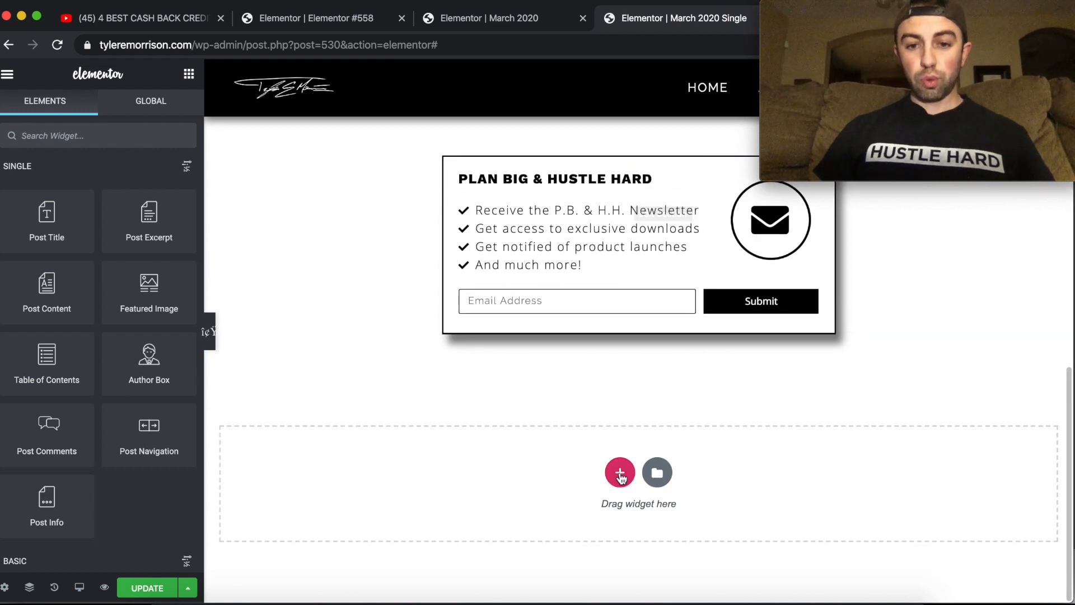
Create a single-column section below the signup box and drop an Inner Section into it.
left_click(620, 472)
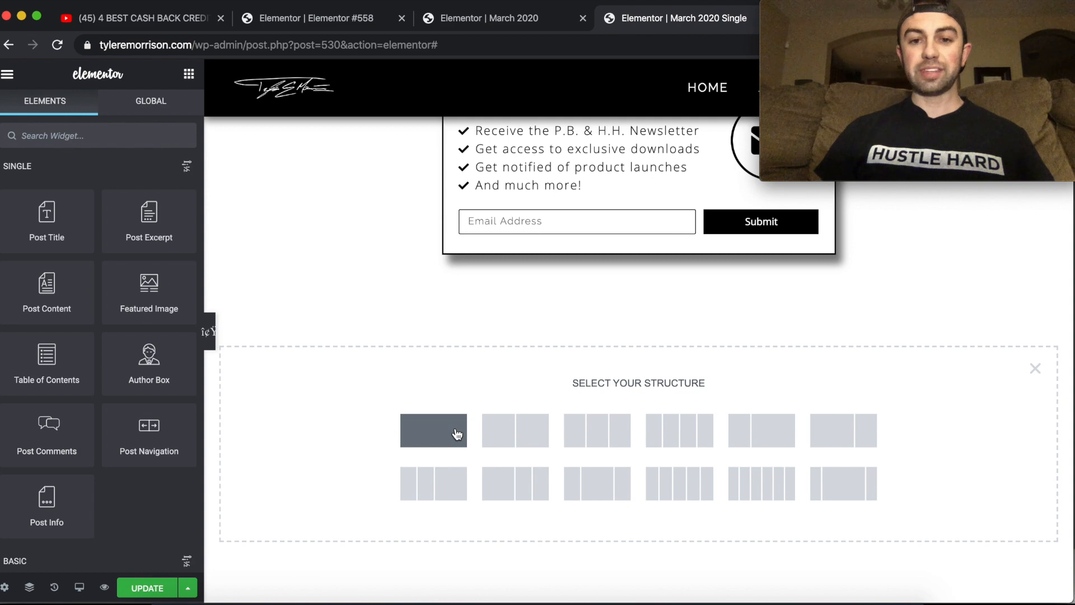
left_click(433, 430)
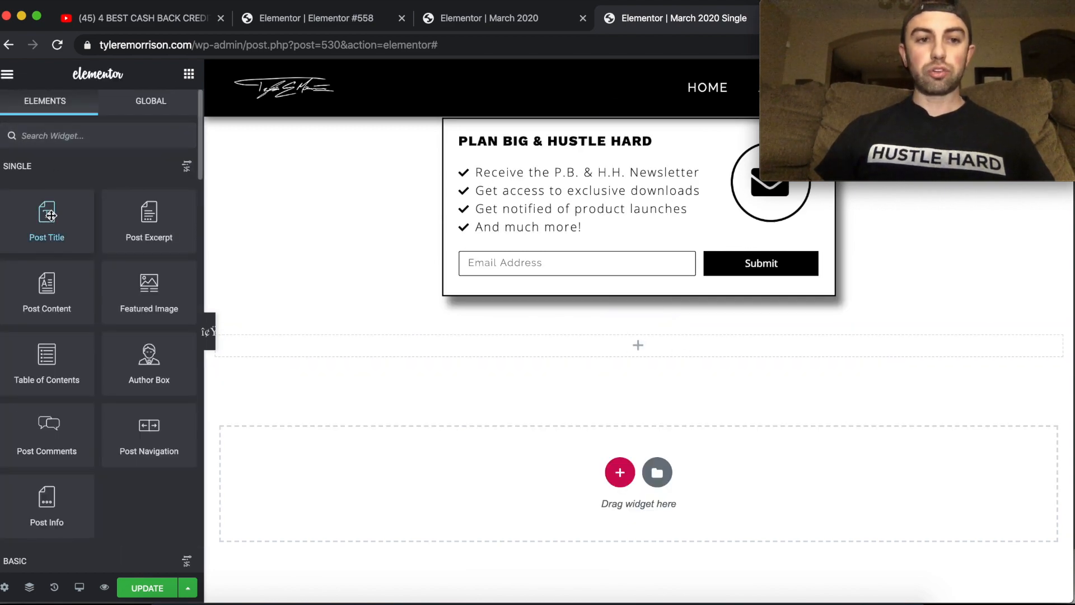
scroll("down", 3)
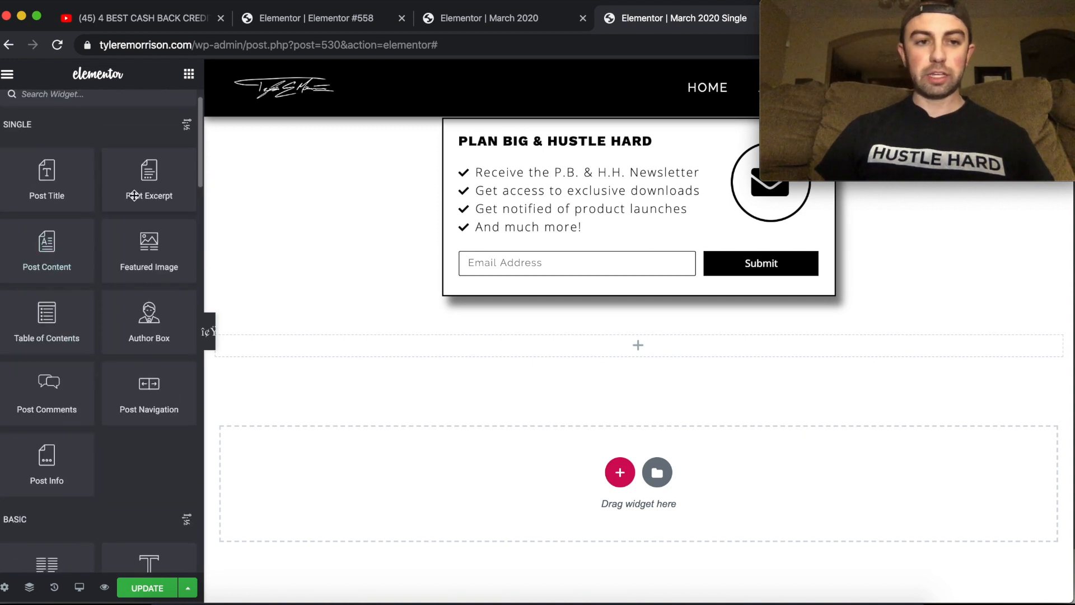
scroll("down", 3)
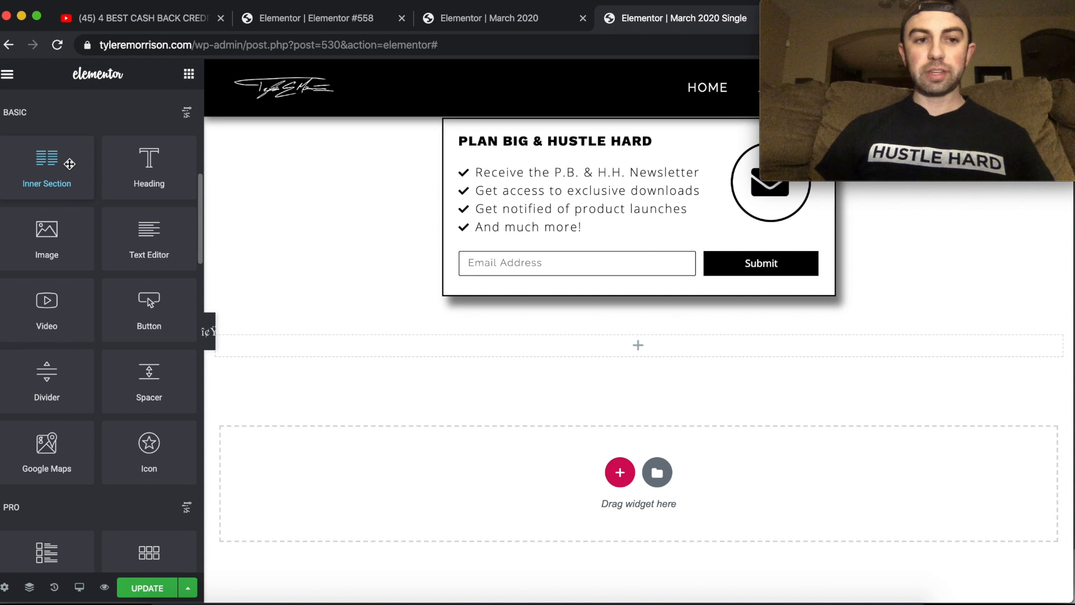
left_click_drag(47, 158, 583, 343)
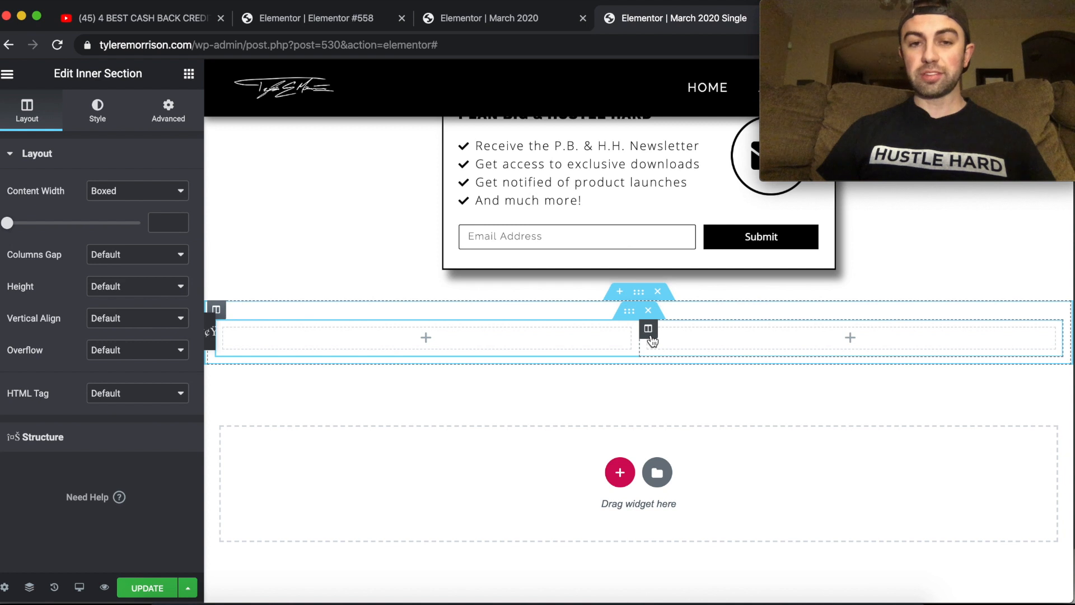
mouse_move(648, 328)
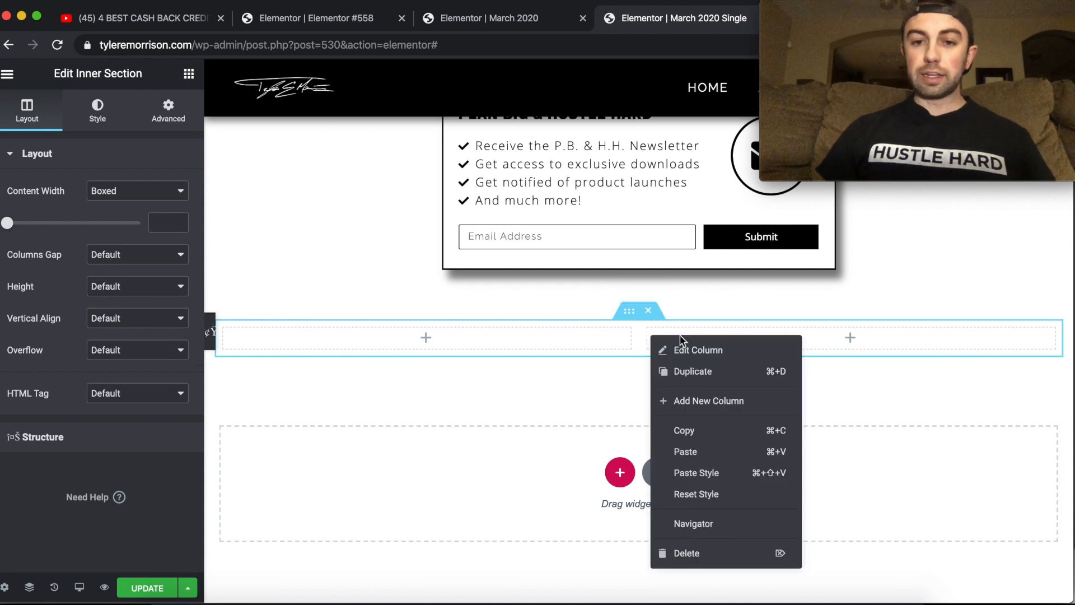
mouse_move(707, 401)
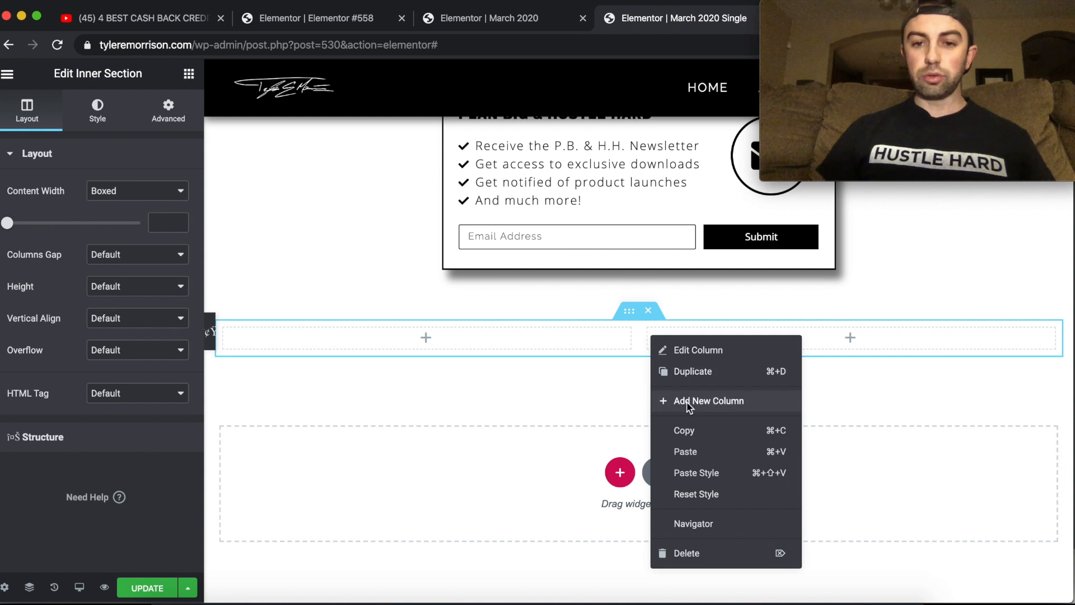
Add a third and fourth column to the inner section, then show the widget list.
left_click(709, 401)
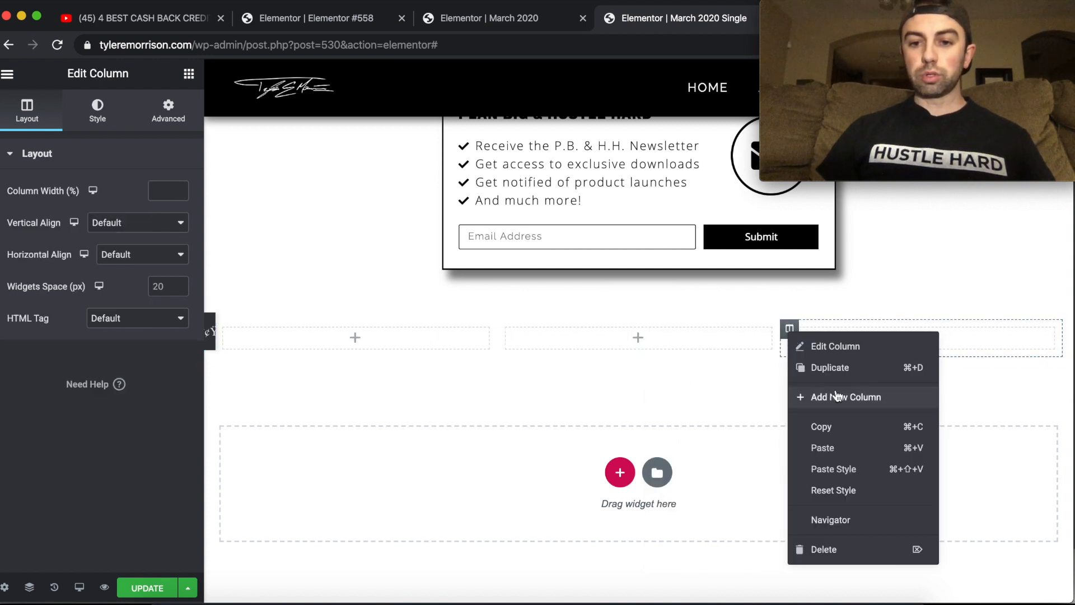
left_click(847, 396)
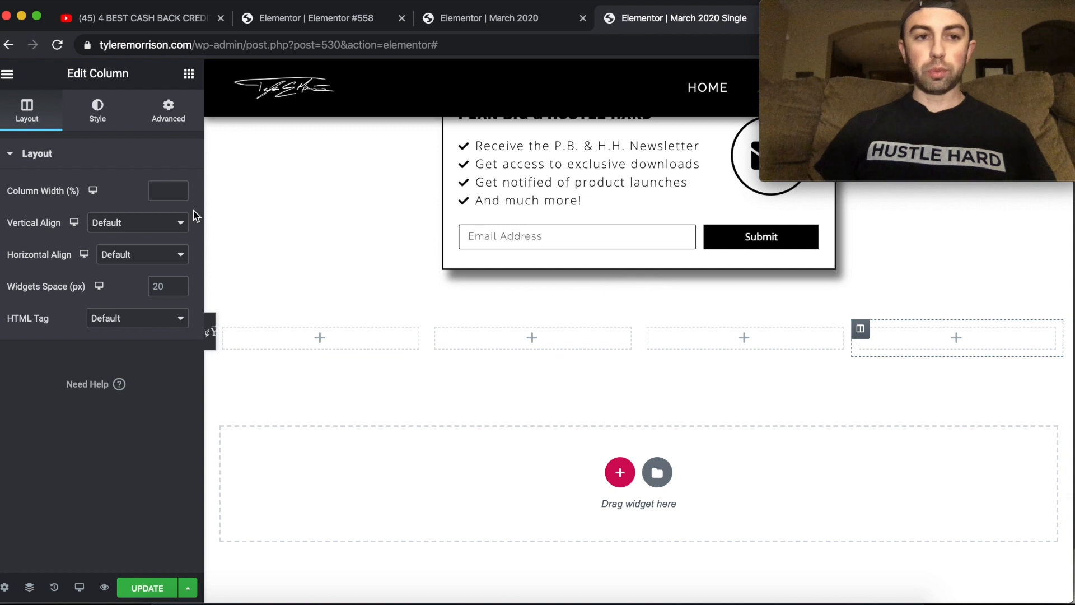
left_click(96, 110)
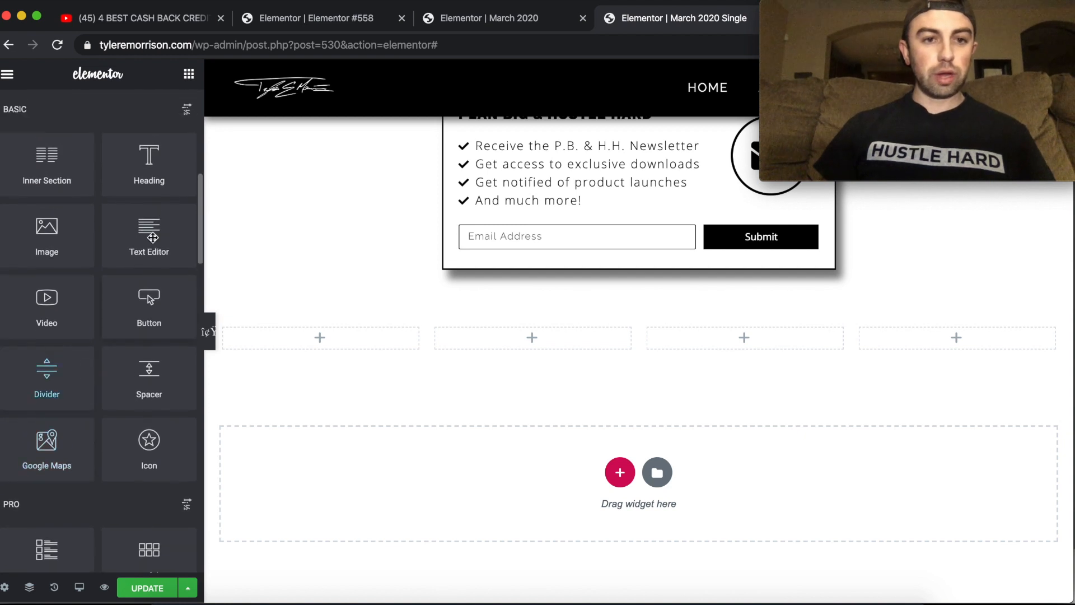
Place a Heading widget above the four columns.
left_click_drag(148, 162, 614, 307)
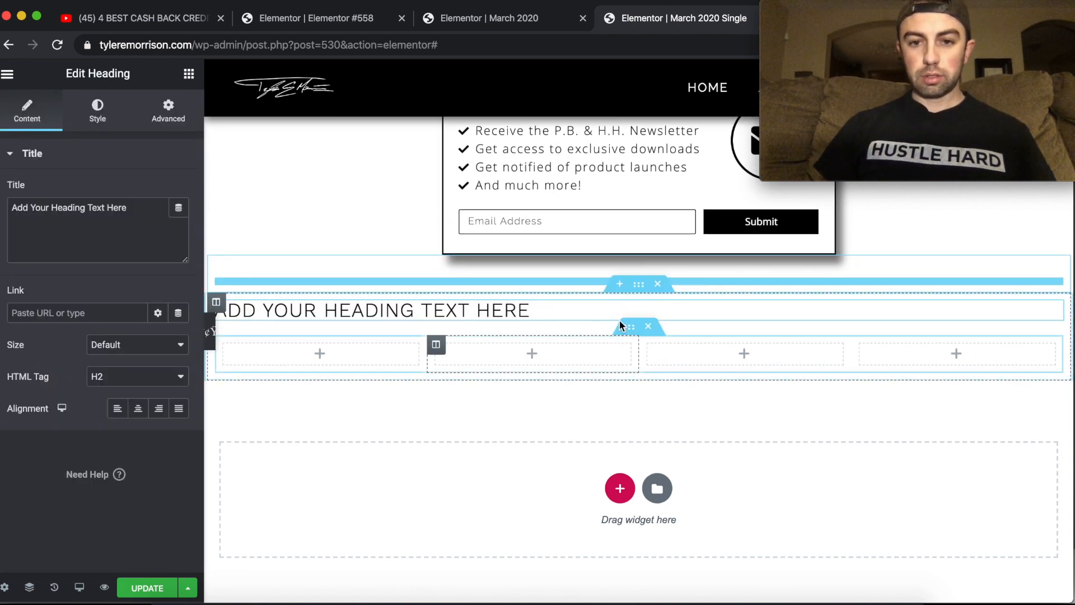
left_click(136, 407)
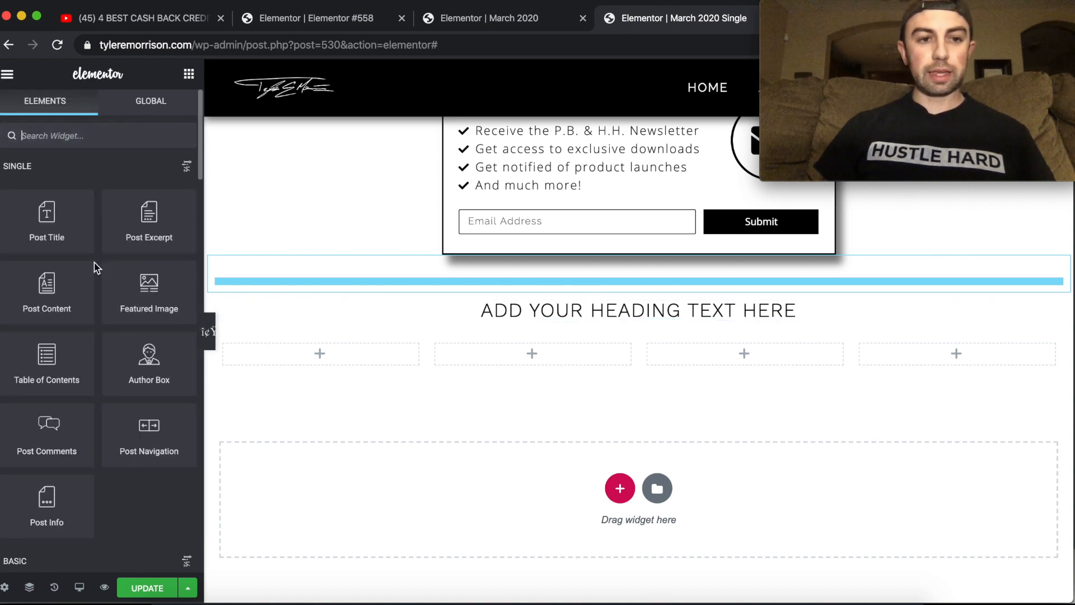
Drop an Image widget into the first column and copy it for the other columns.
scroll("down", 3)
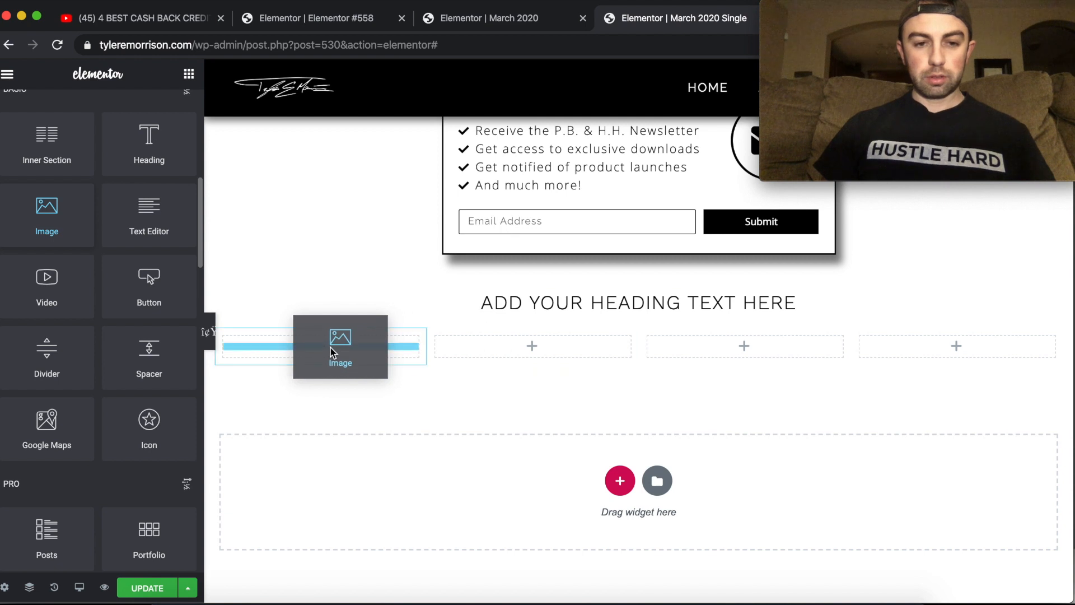
left_click_drag(340, 346, 320, 400)
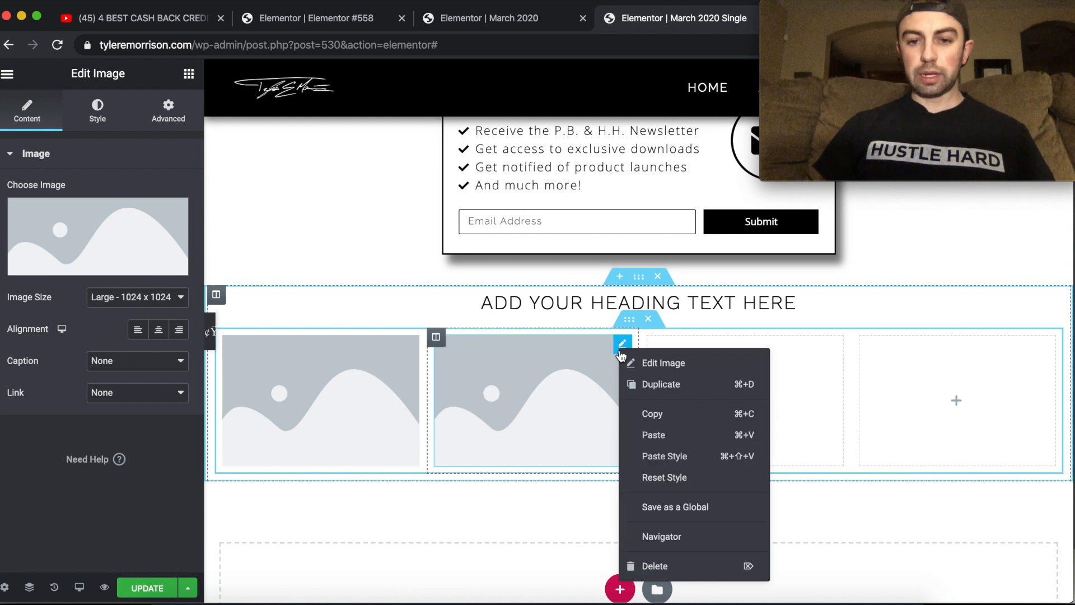
left_click(661, 384)
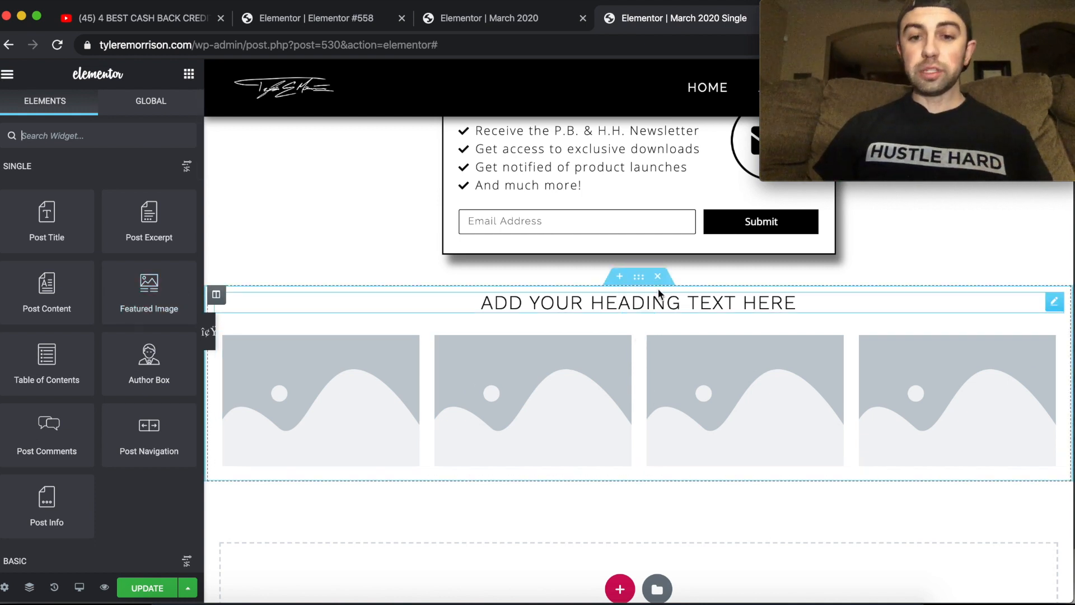
Add a two-column inner section below the images with a Heading in its left column.
scroll("down", 3)
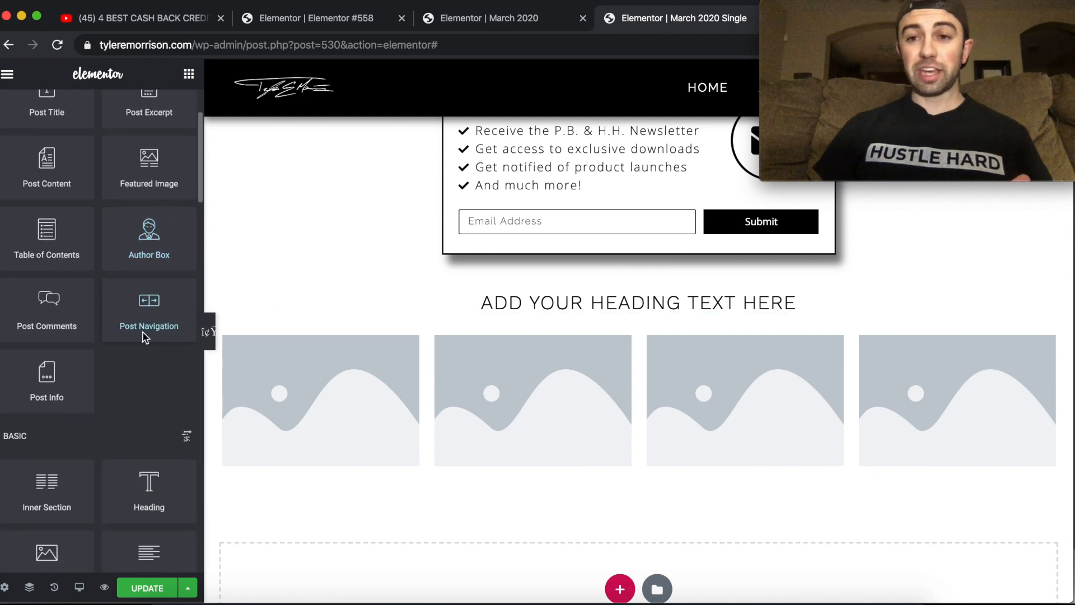
scroll("down", 3)
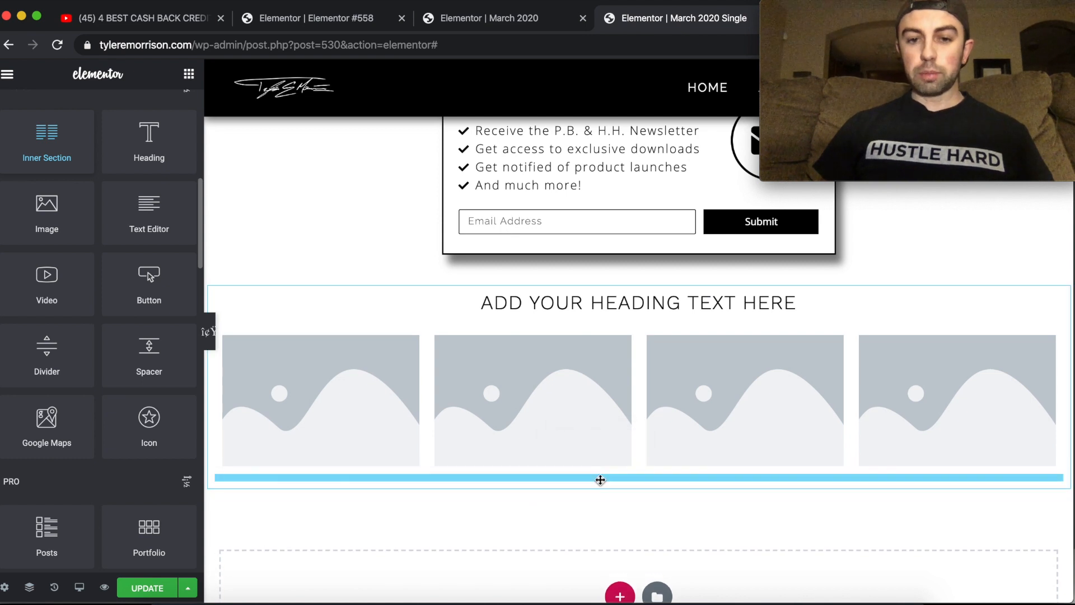
left_click(600, 478)
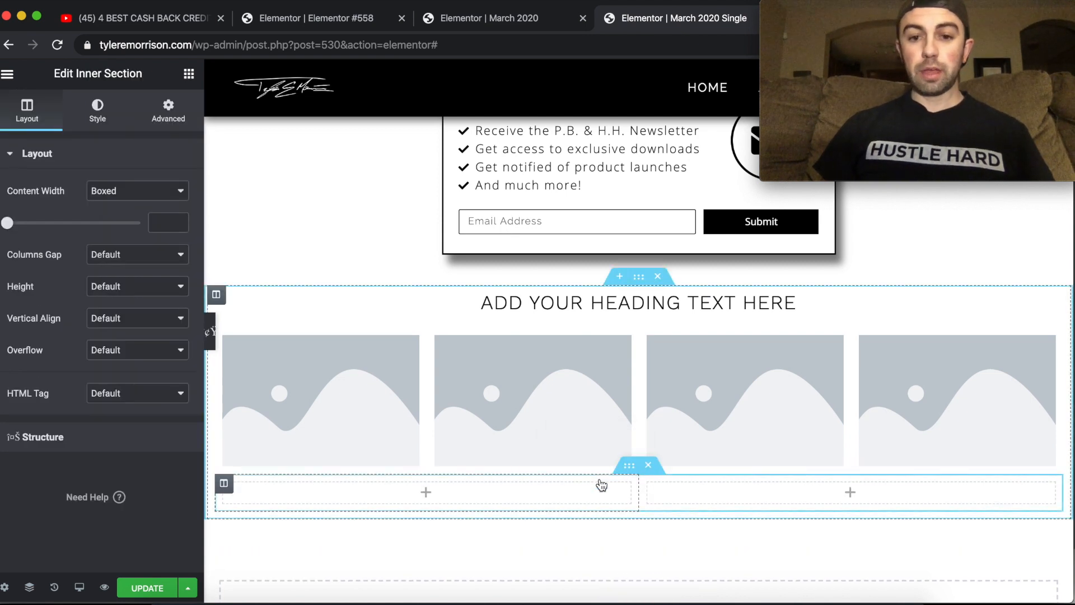
left_click(9, 74)
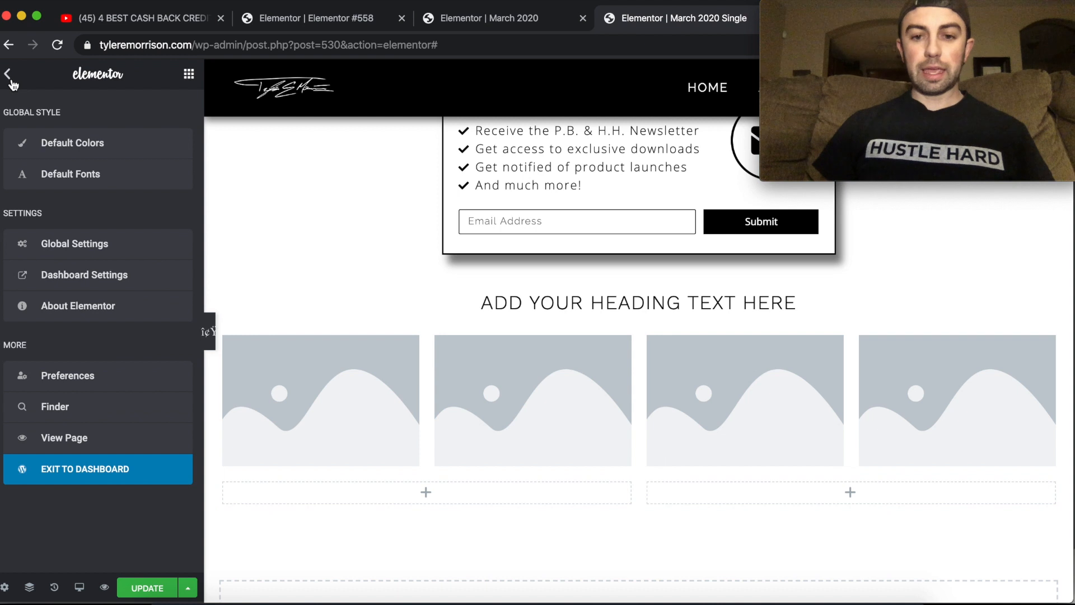
left_click(8, 74)
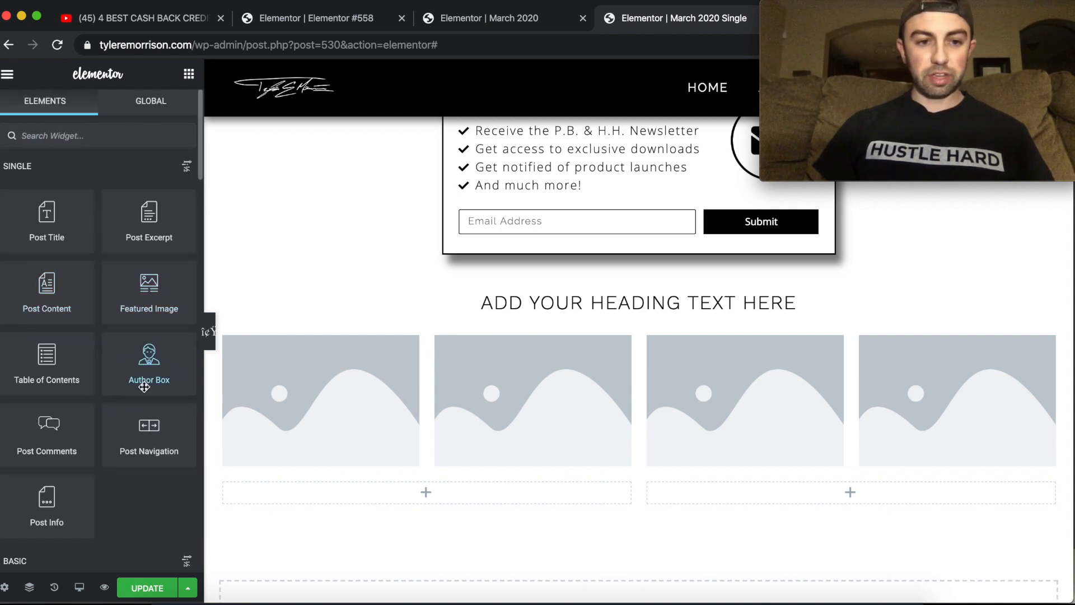
scroll("down", 3)
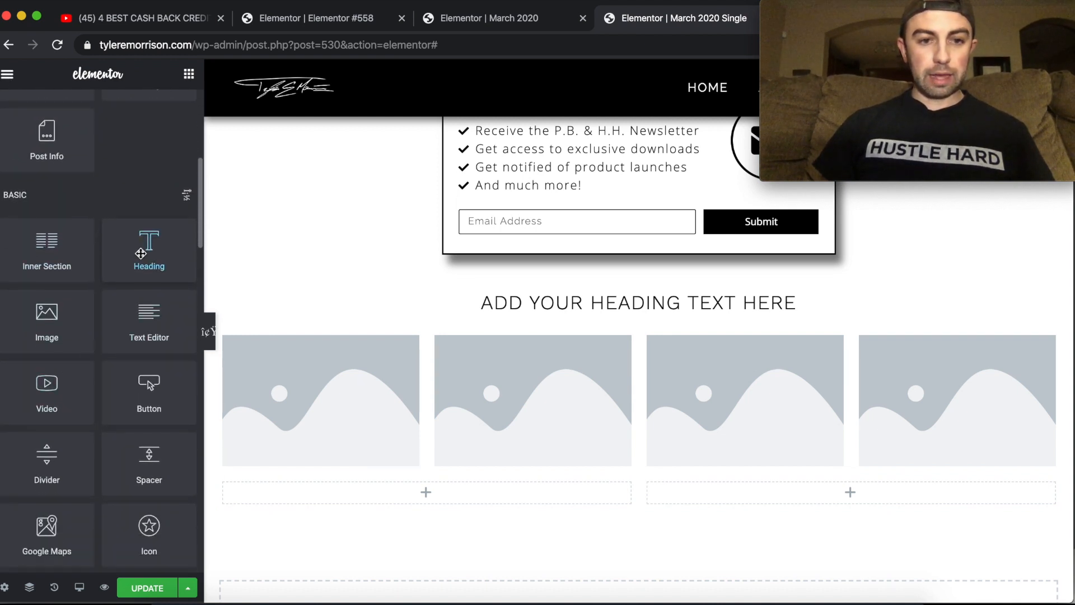
left_click_drag(149, 250, 418, 501)
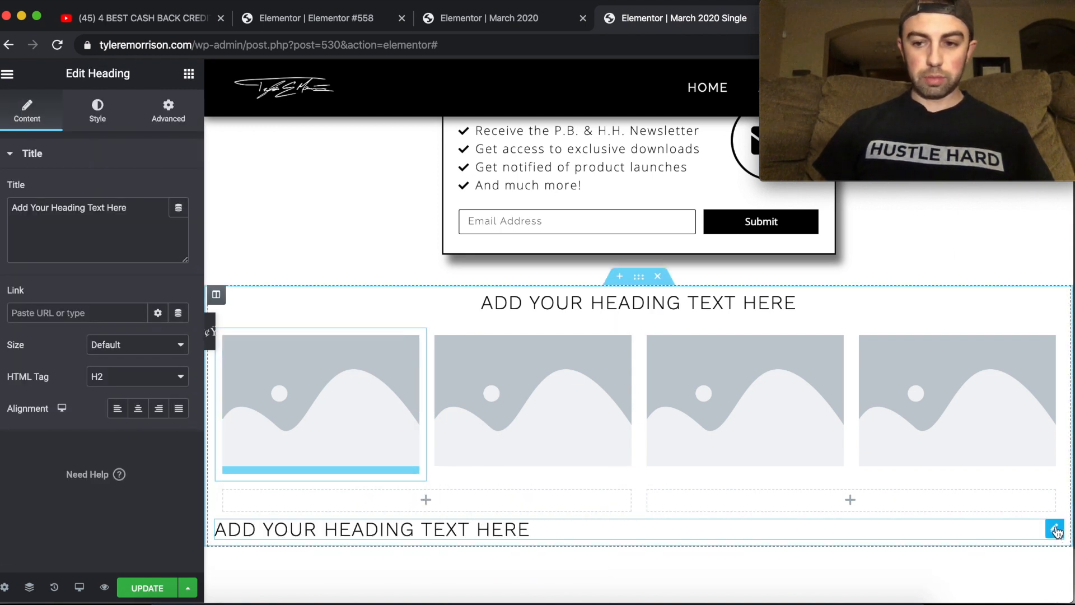
Place a star Icon widget in the inner section's right column.
left_click(1056, 529)
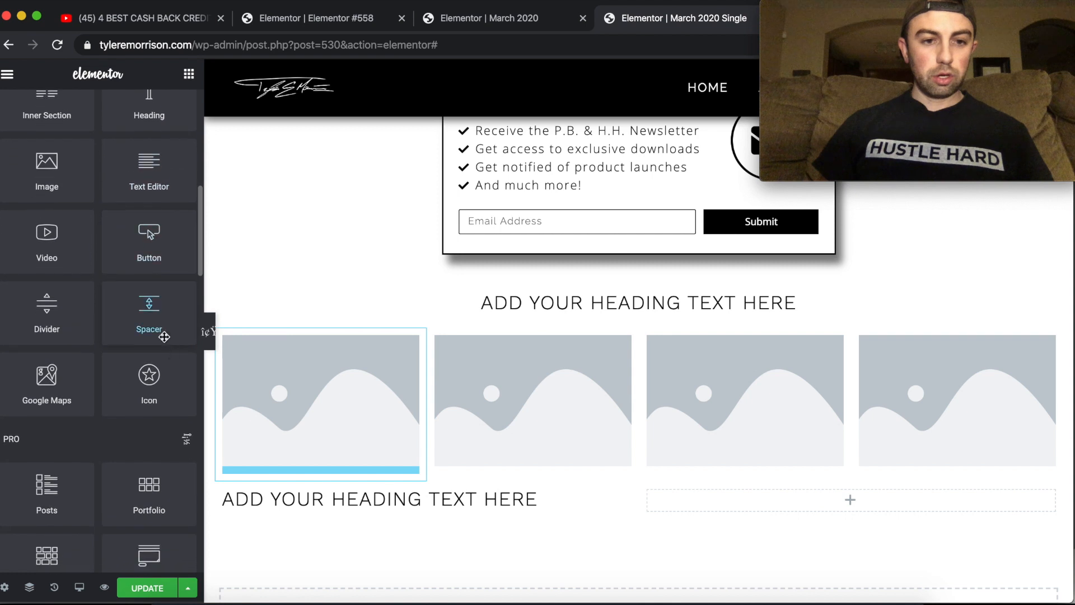
left_click_drag(149, 375, 821, 491)
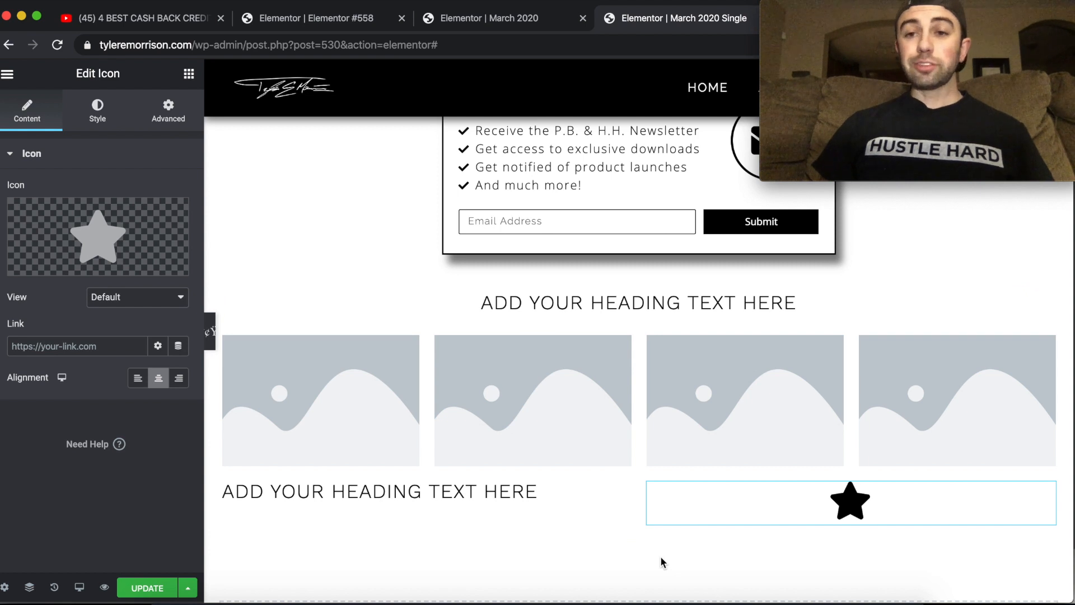
Set the outer section's boxed content width to 600 px.
scroll("down", 3)
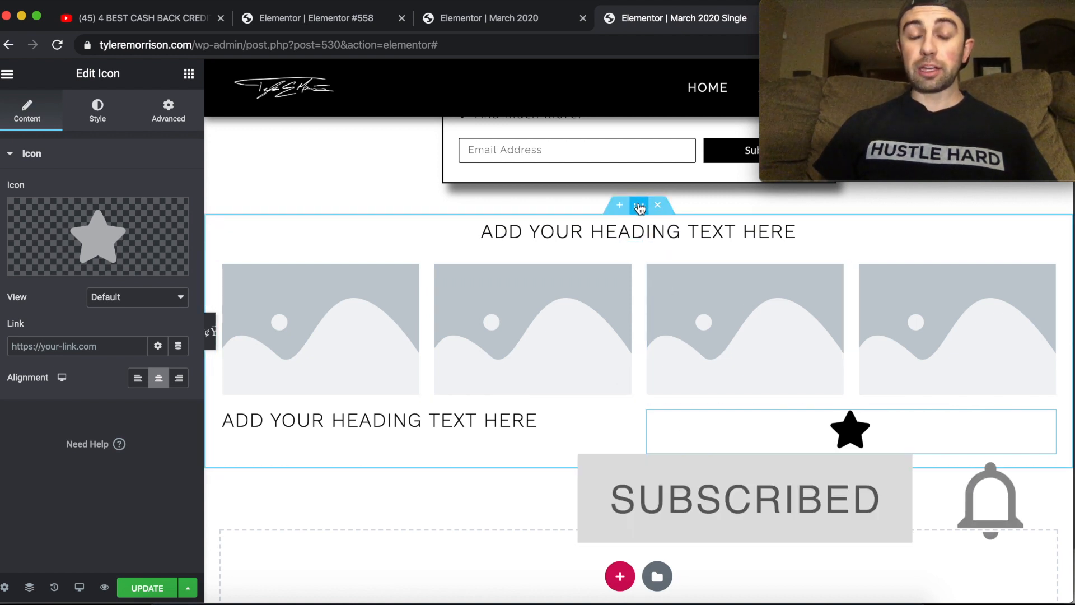
left_click(637, 205)
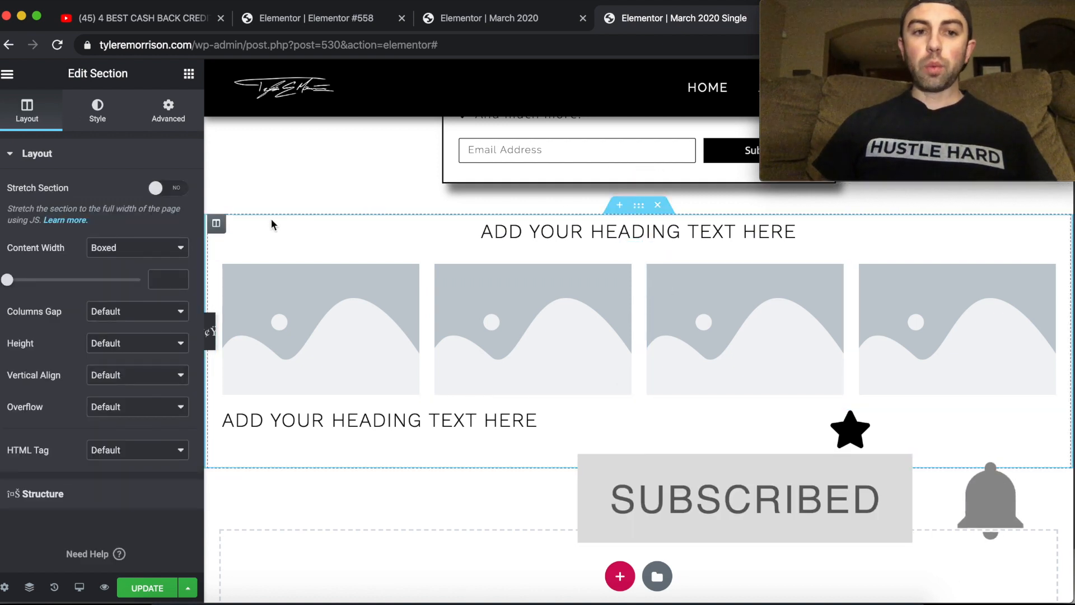
mouse_move(217, 225)
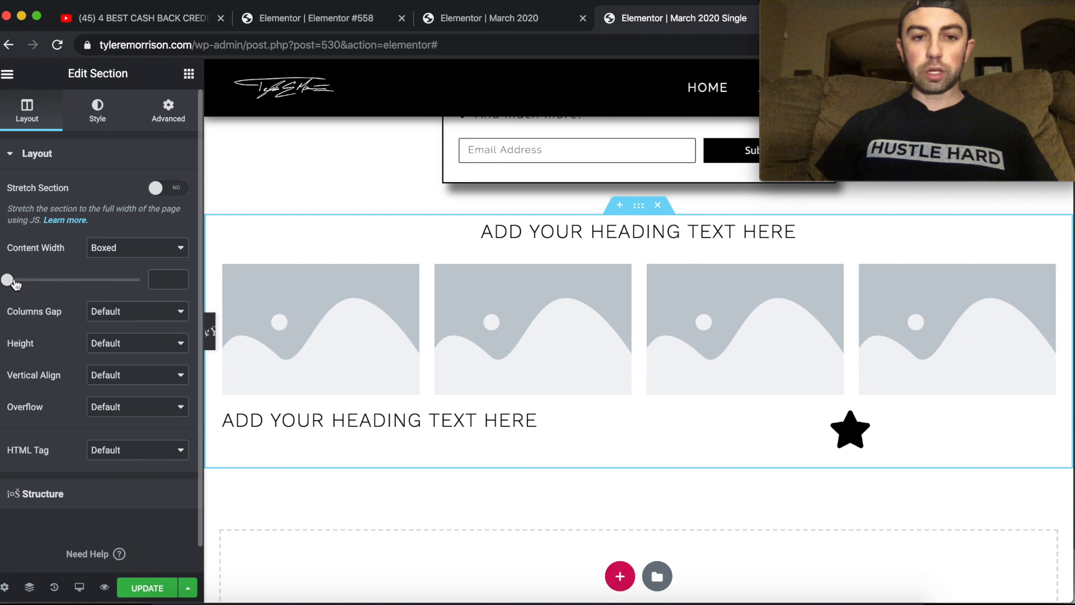
left_click_drag(6, 279, 41, 279)
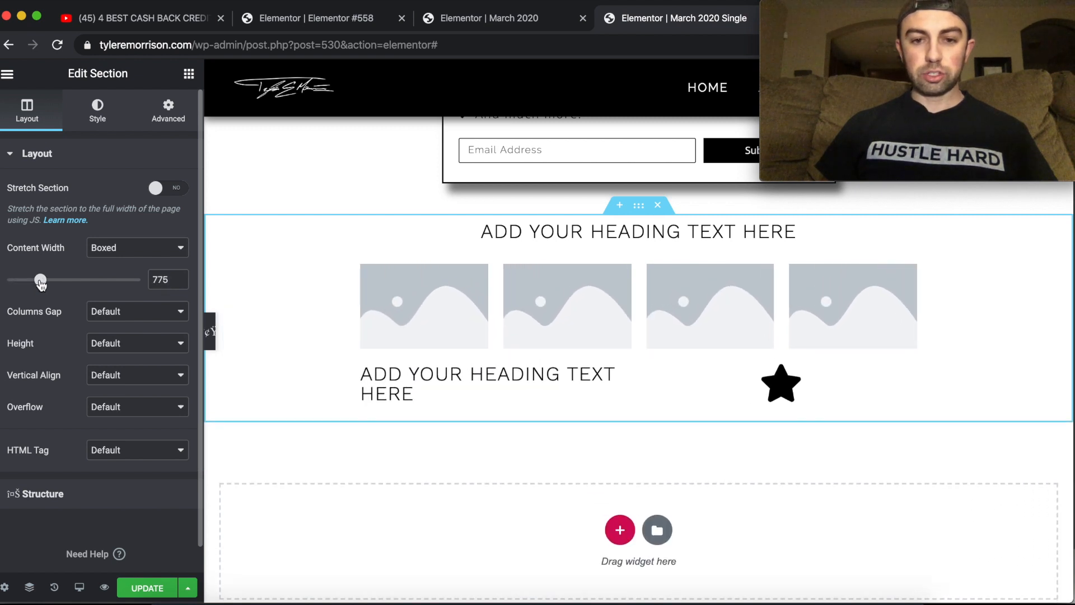
left_click_drag(41, 280, 13, 280)
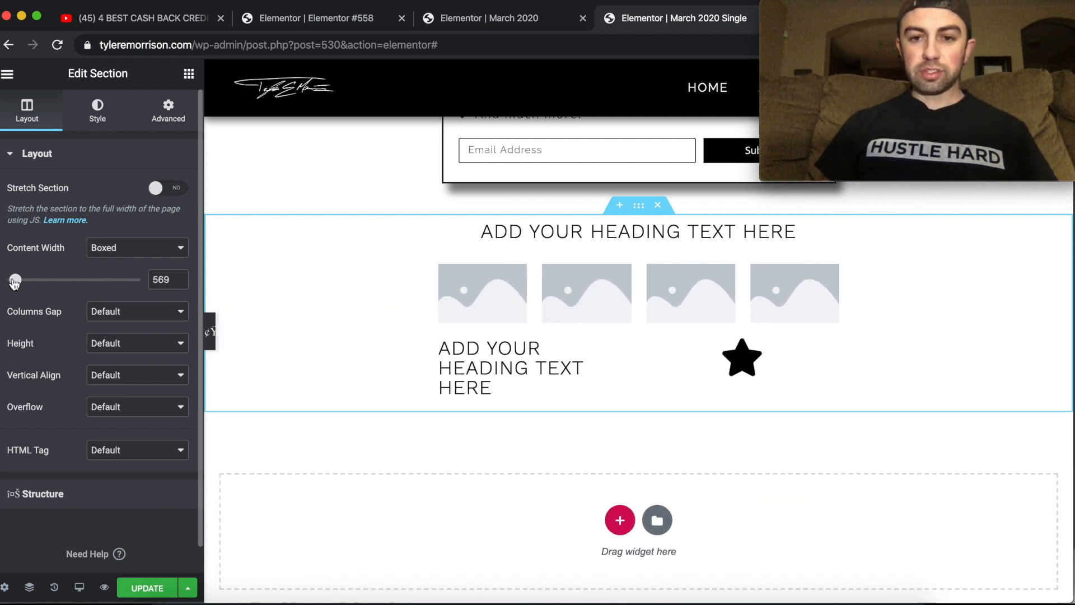
left_click_drag(14, 279, 10, 278)
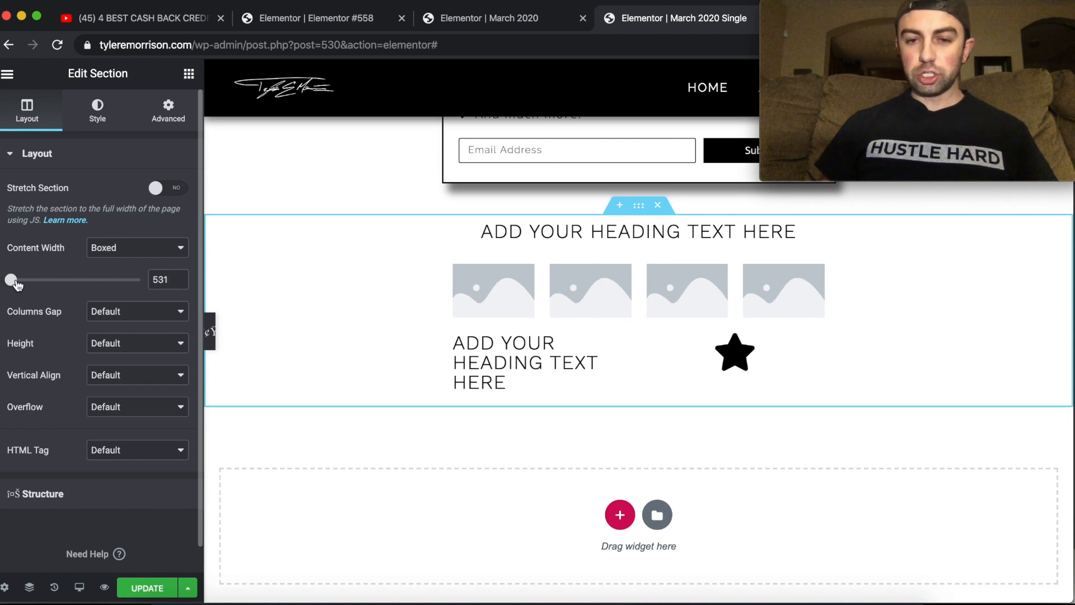
left_click_drag(10, 279, 38, 279)
type("600")
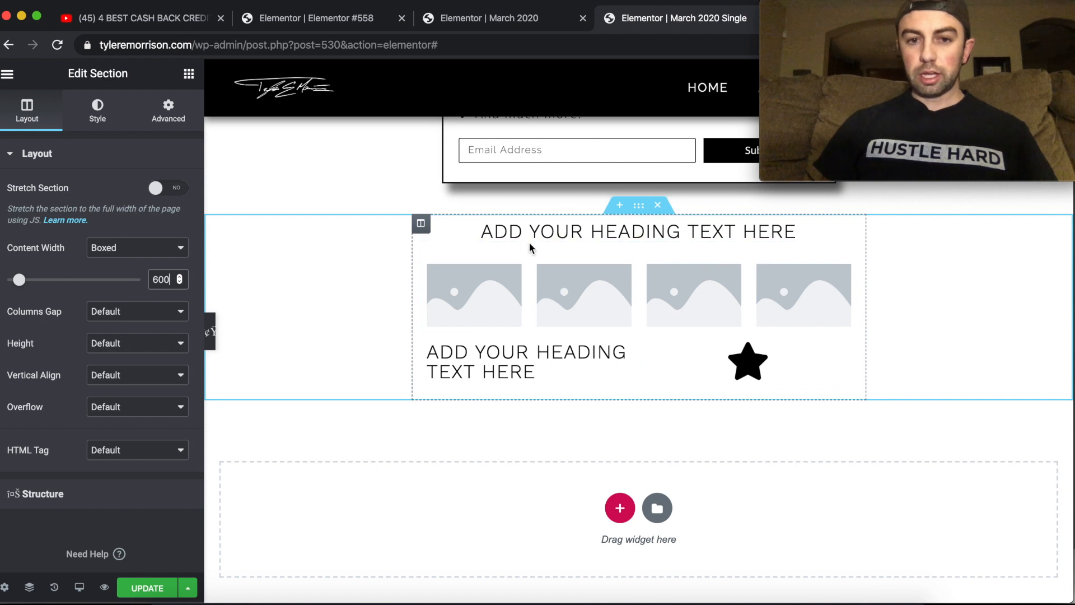
mouse_move(636, 231)
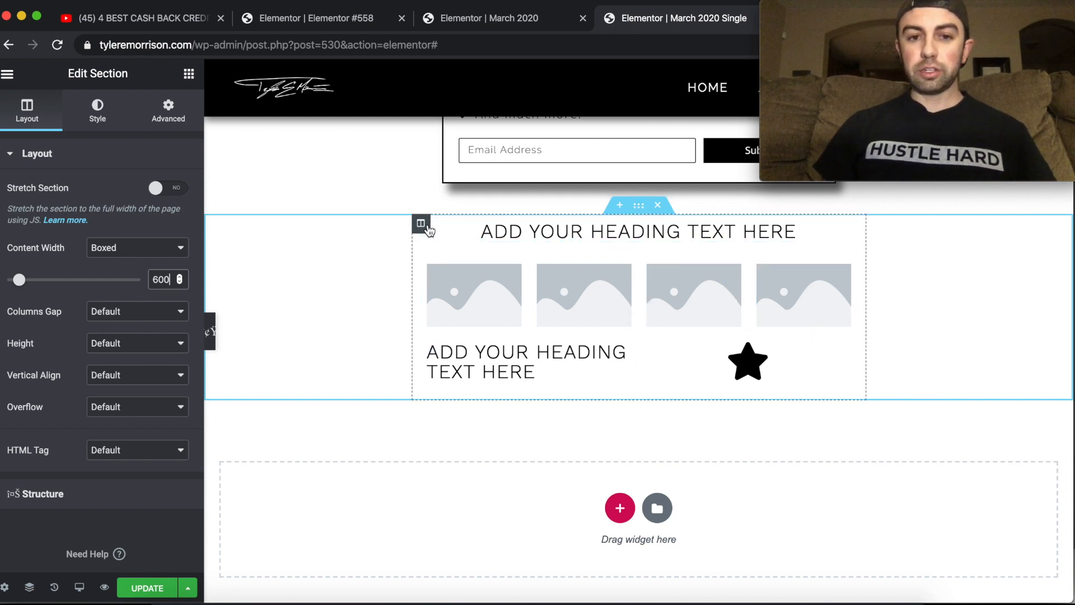
Give the content column a solid red border in its Style settings.
left_click(420, 224)
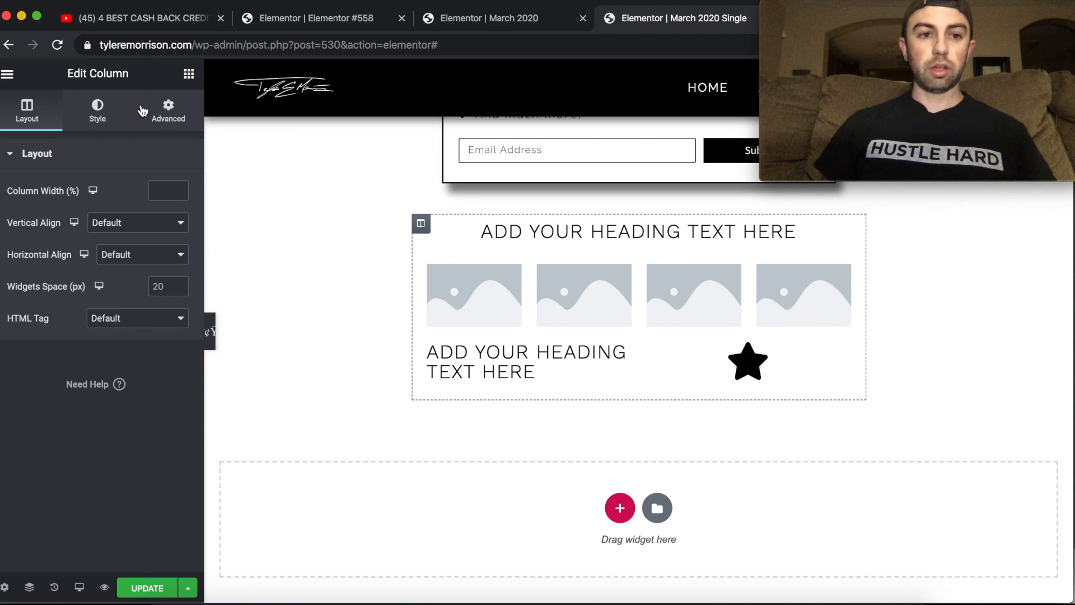
left_click(97, 110)
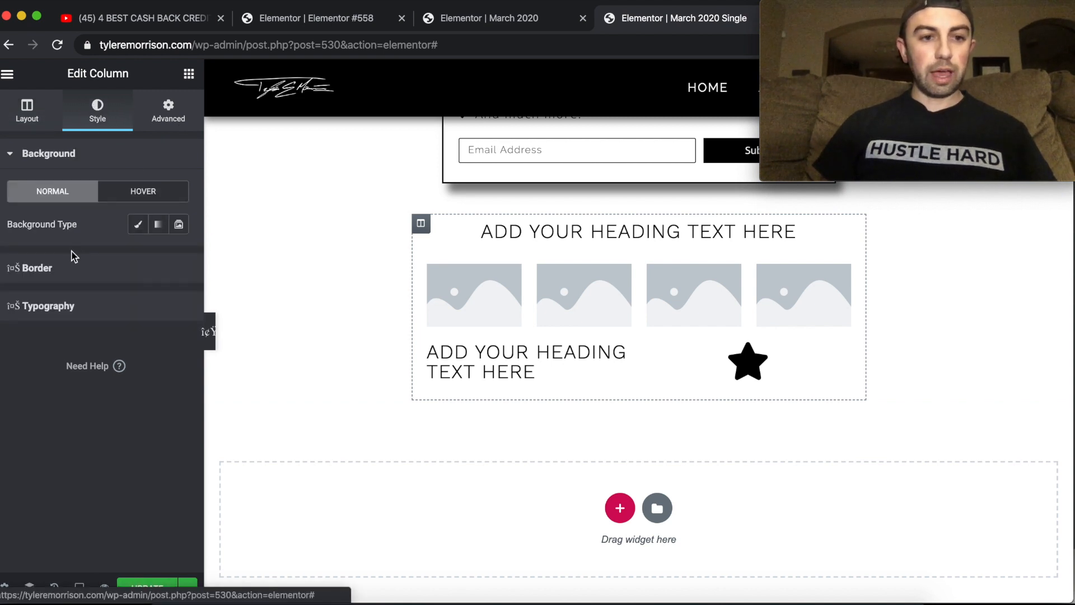
left_click(38, 267)
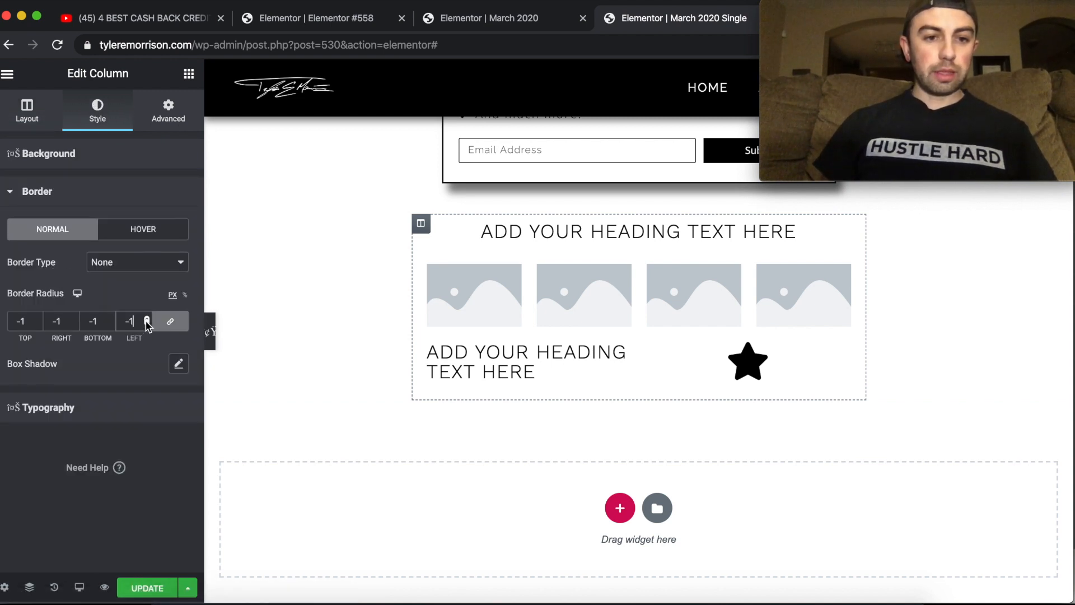
type("6")
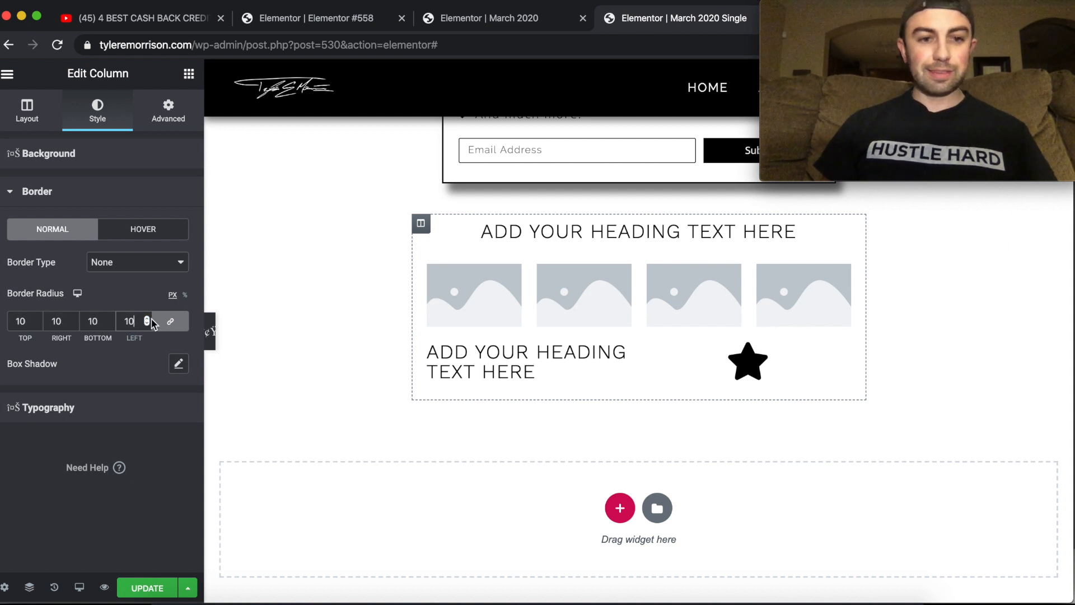
mouse_move(149, 267)
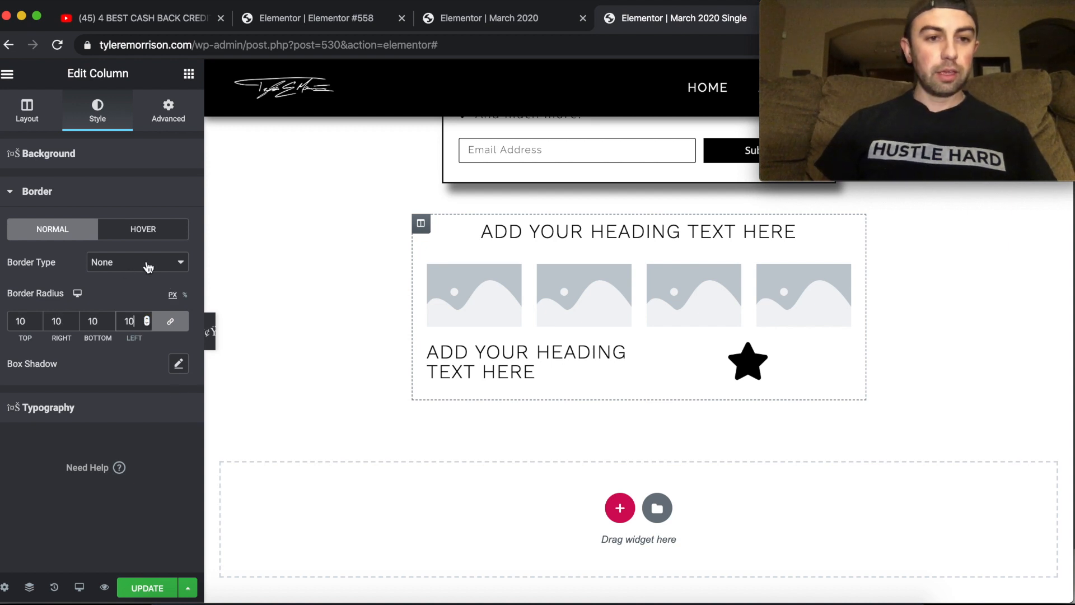
left_click(137, 262)
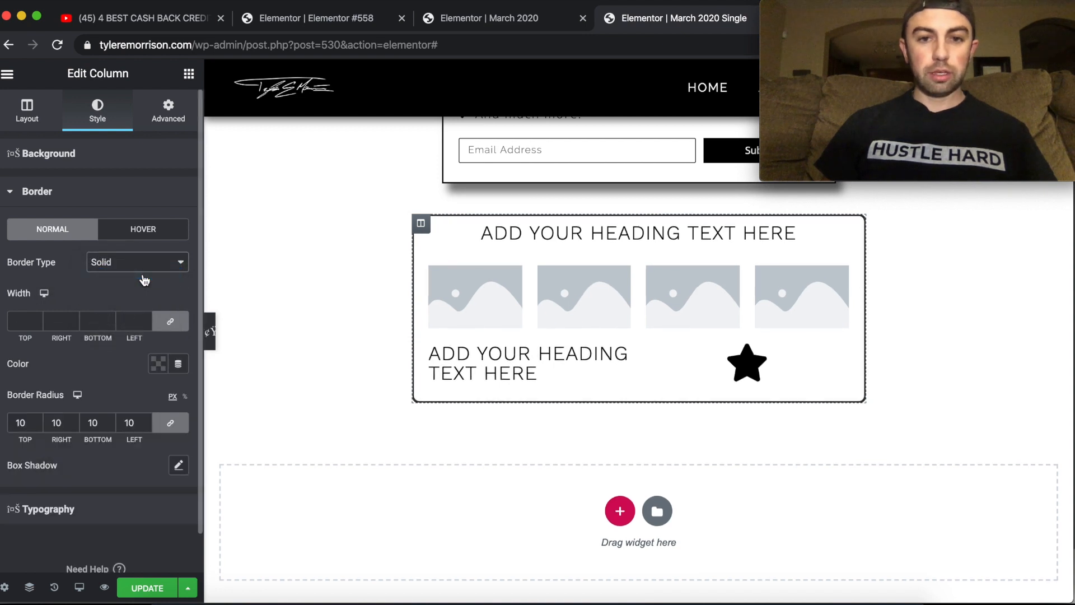
mouse_move(159, 385)
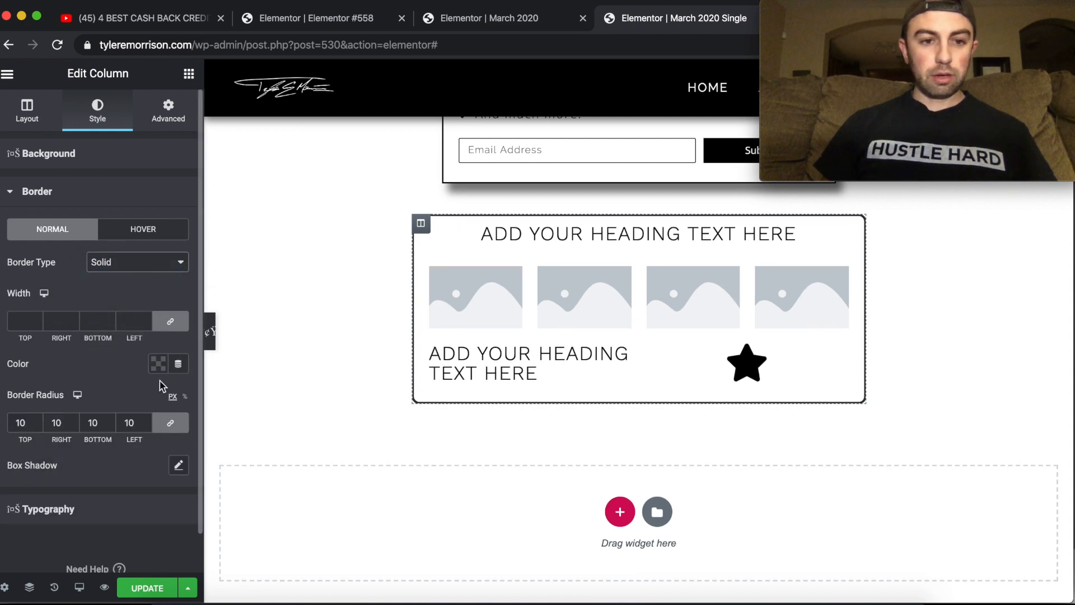
left_click(158, 363)
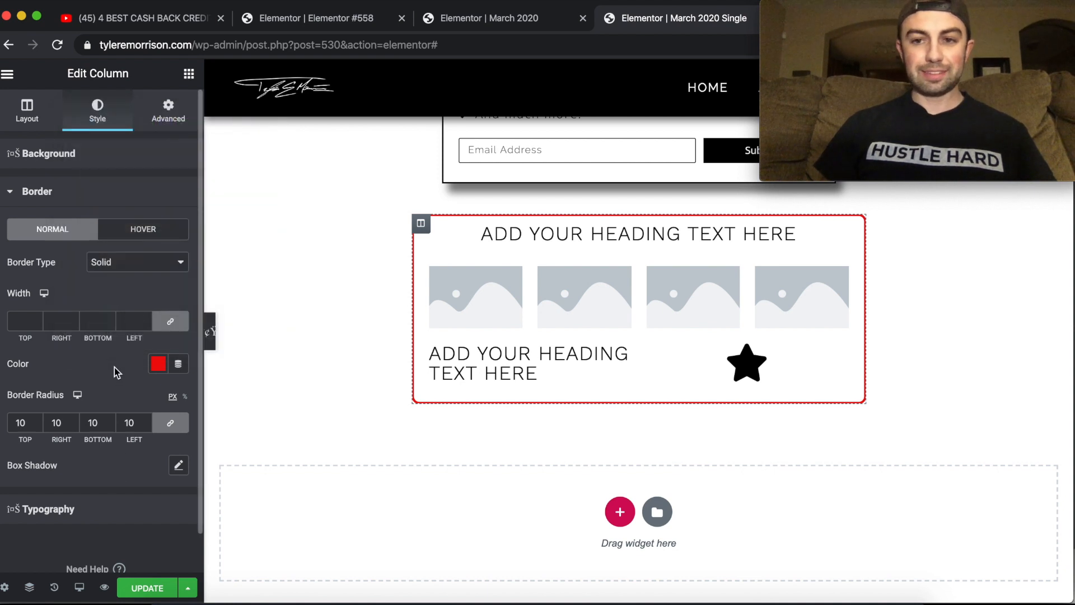
Set the border width to 10 and the border radius to 35.
type("14")
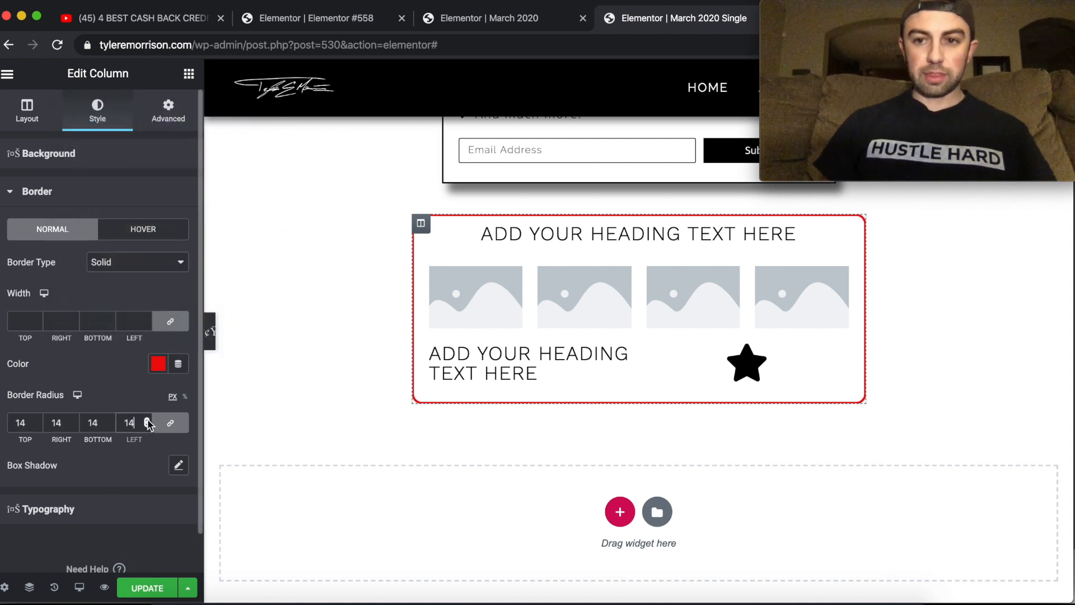
type("30")
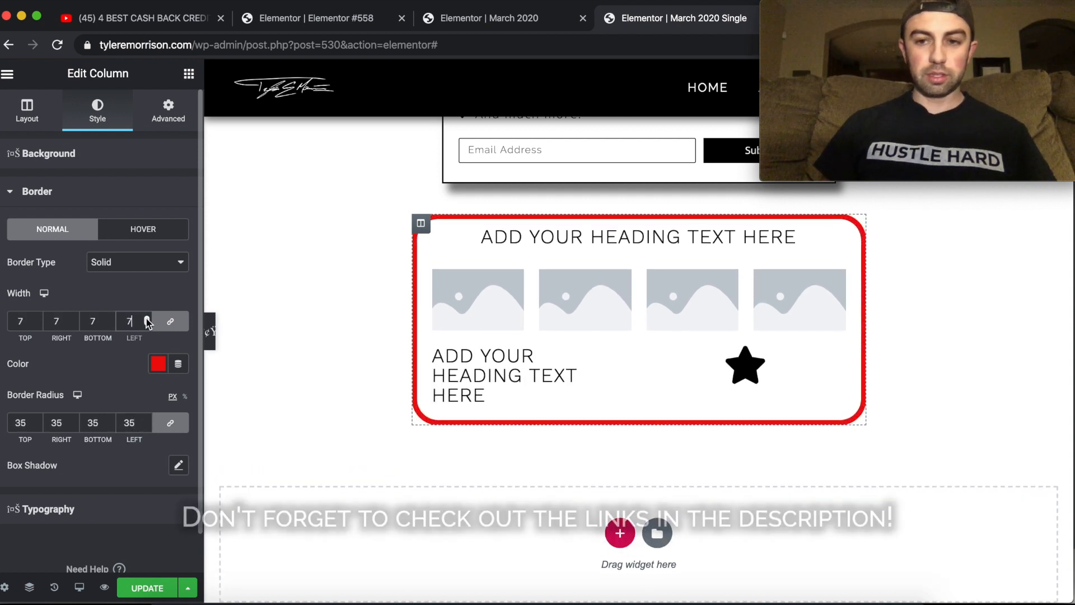
left_click(145, 317)
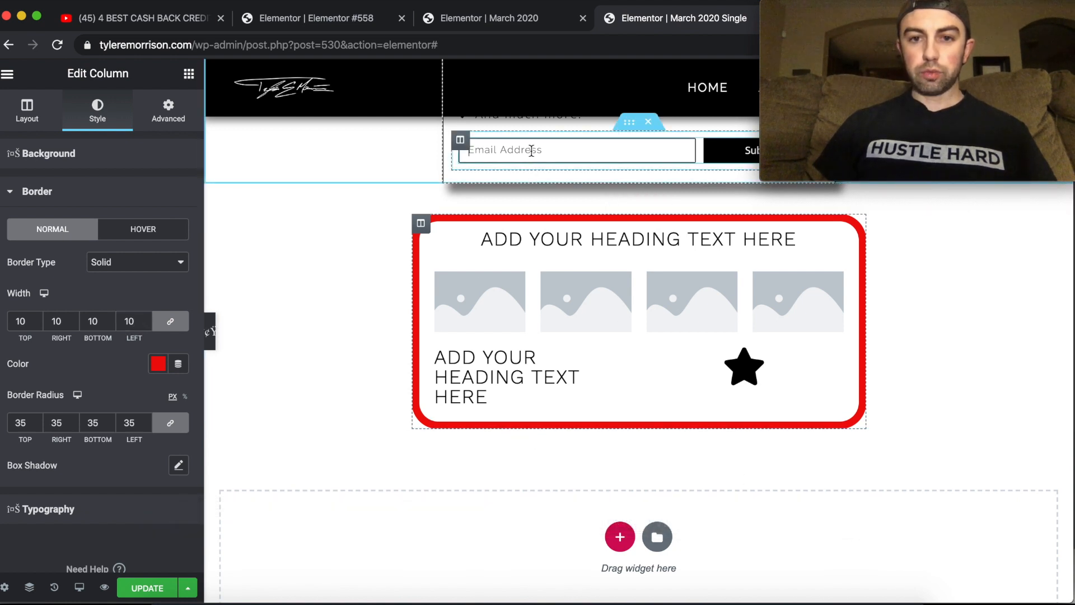
Give the red-bordered column a box shadow with horizontal offset 10.
left_click(576, 149)
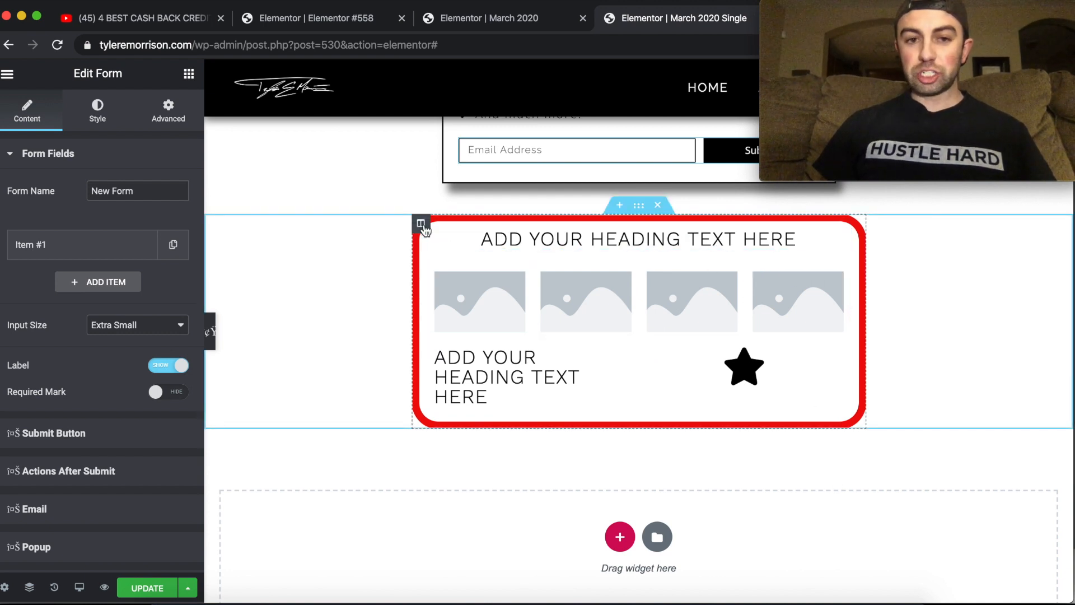
left_click(420, 223)
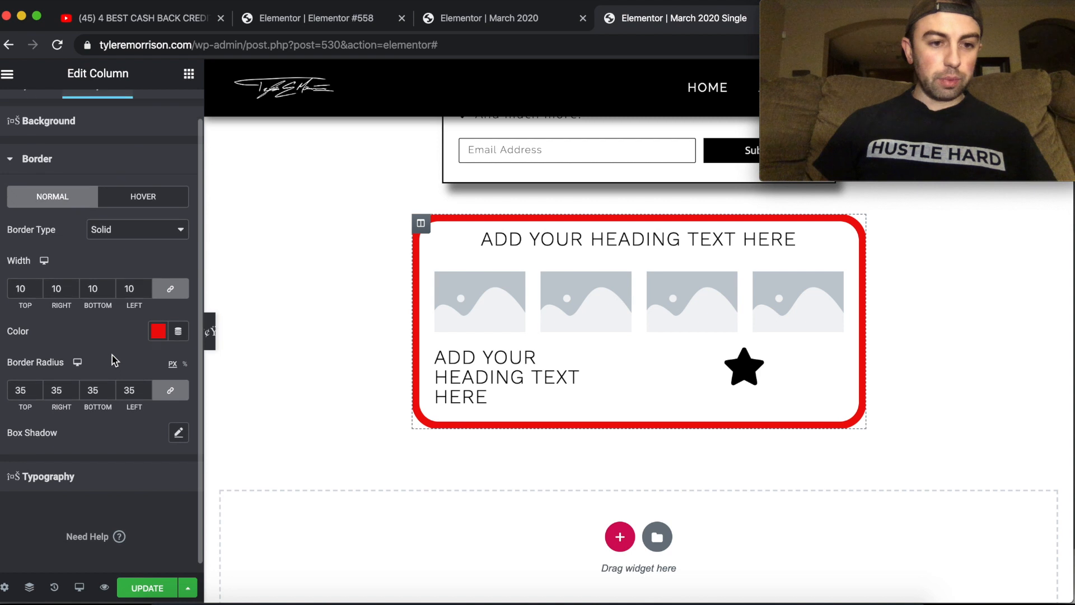
left_click(178, 432)
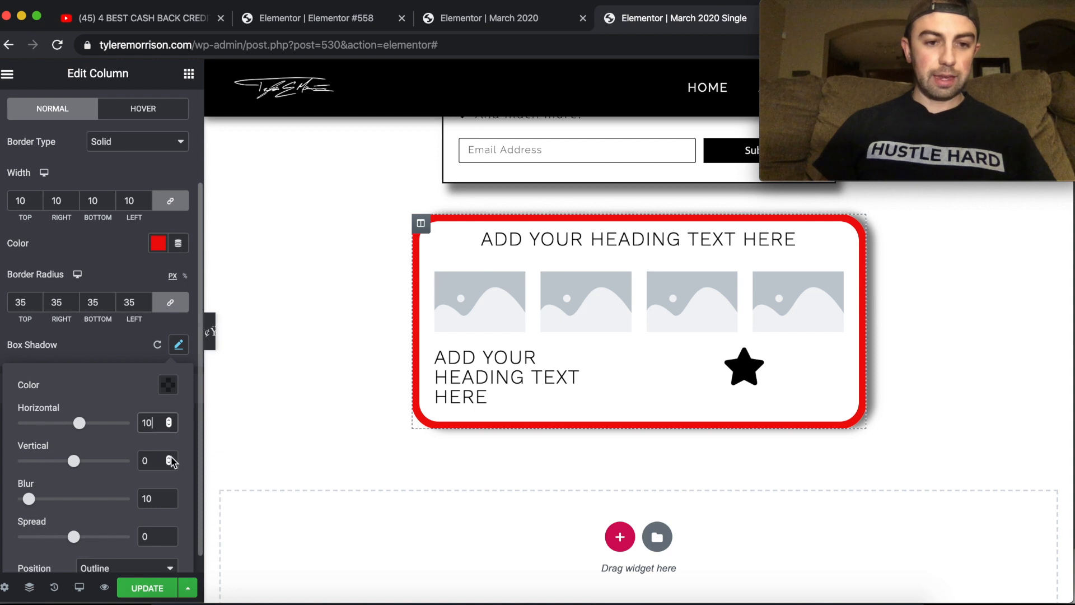
type("10")
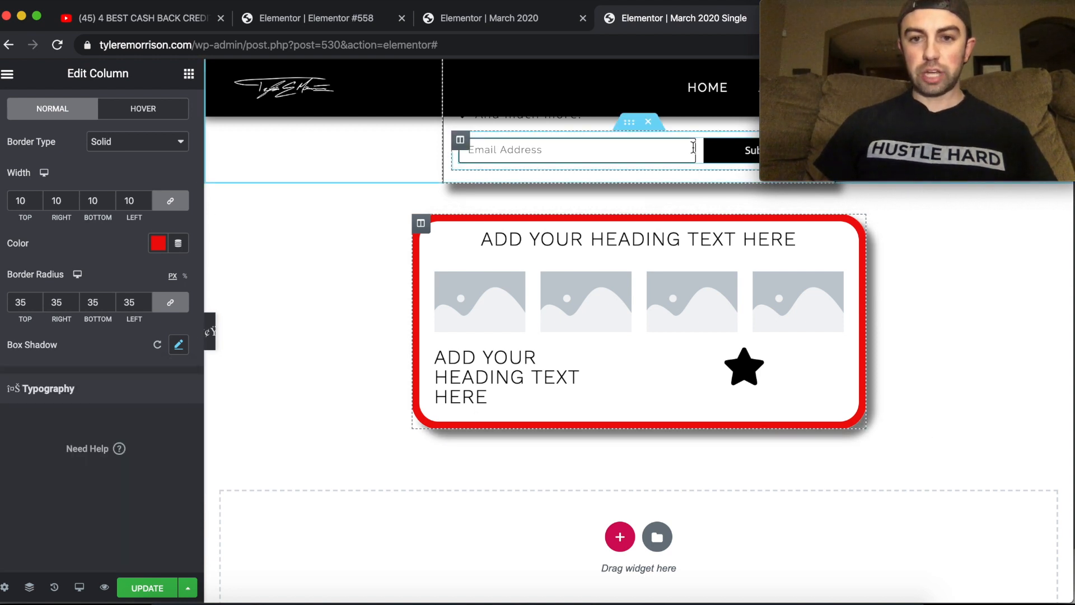
left_click(628, 122)
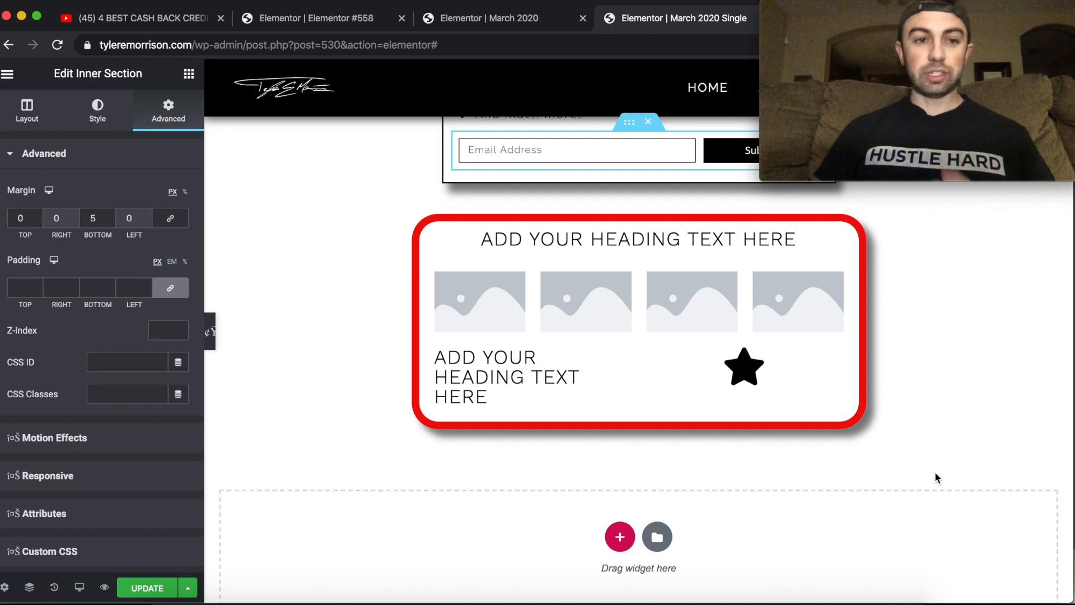
Leave the finished red rounded column and bring back the widget library in the side panel.
left_click(9, 74)
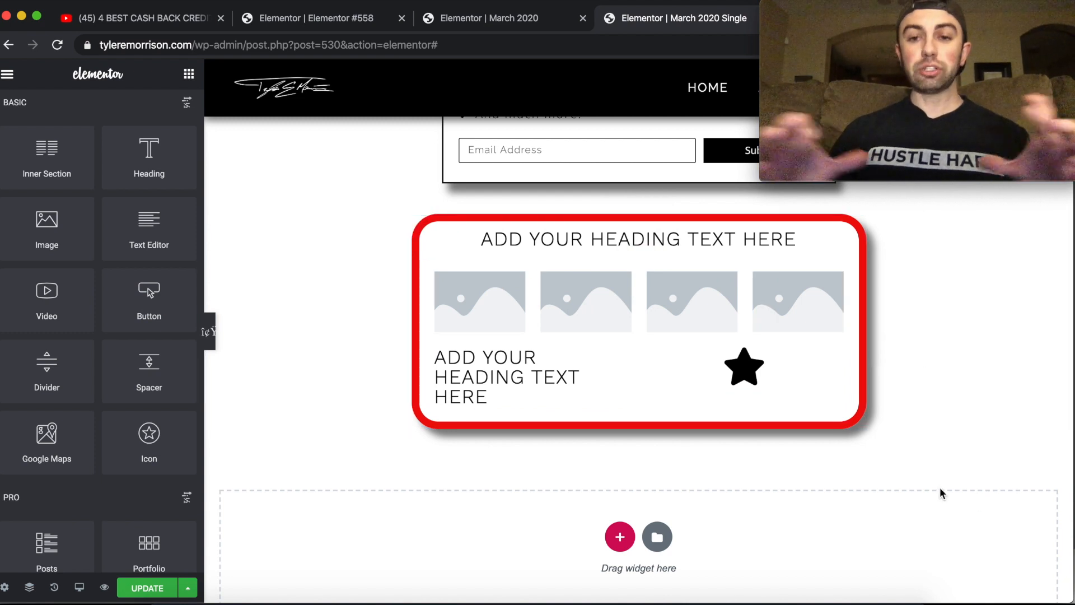
left_click(637, 323)
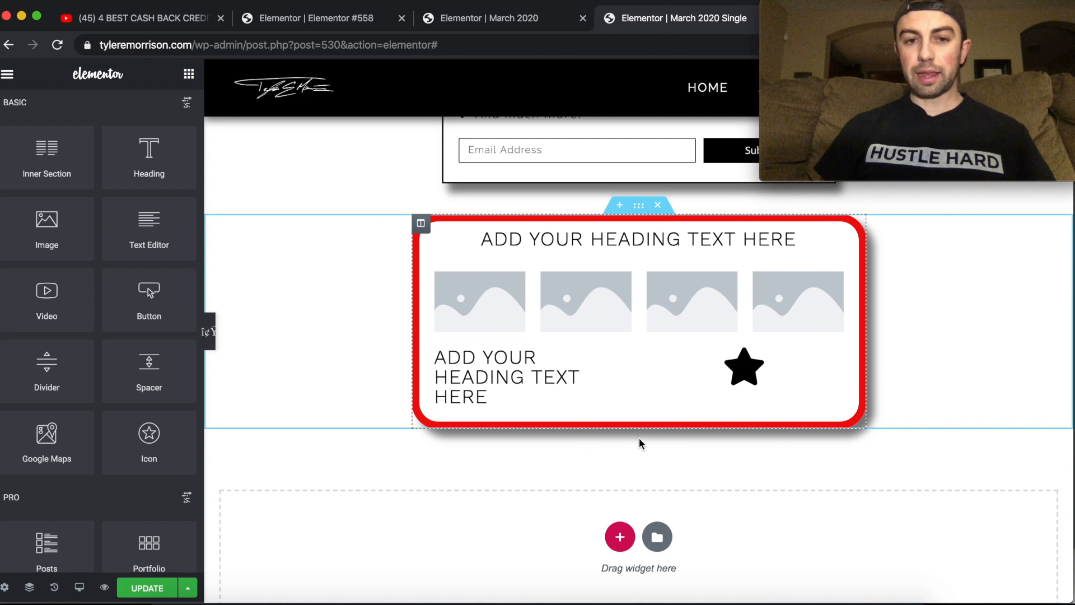